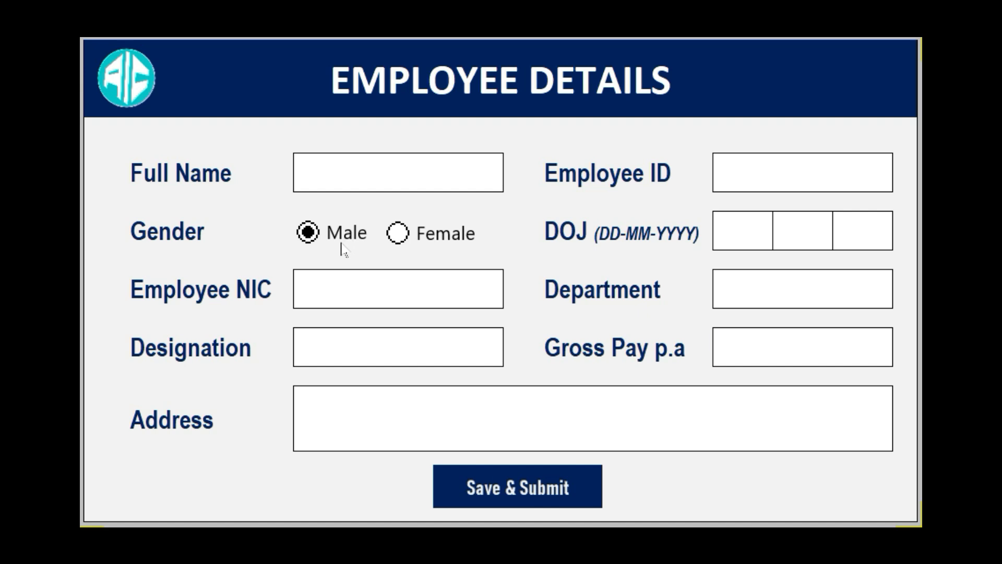
{"action": "left_click", "coordinate": [801, 351]}
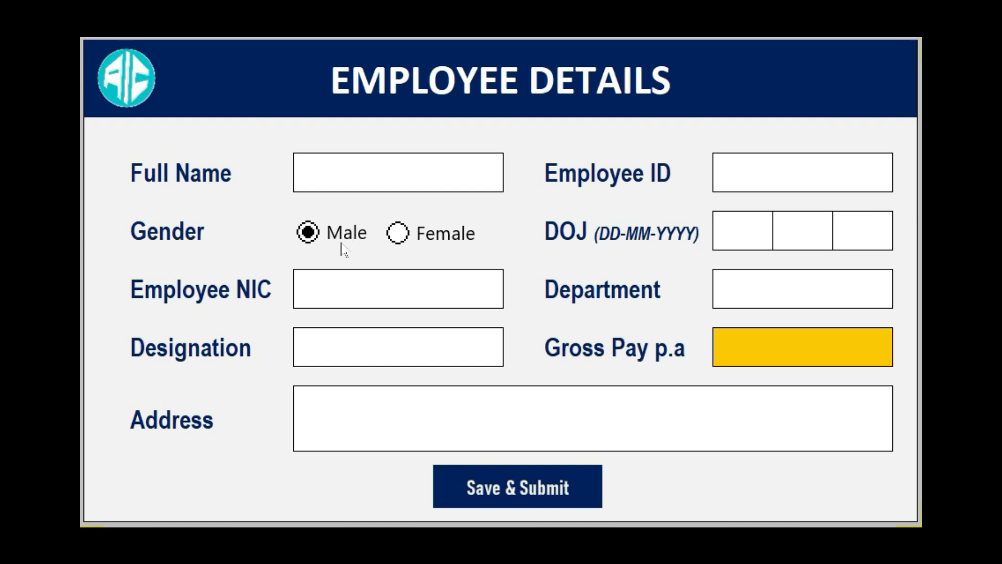
{"action": "type", "text": "Adam Smith"}
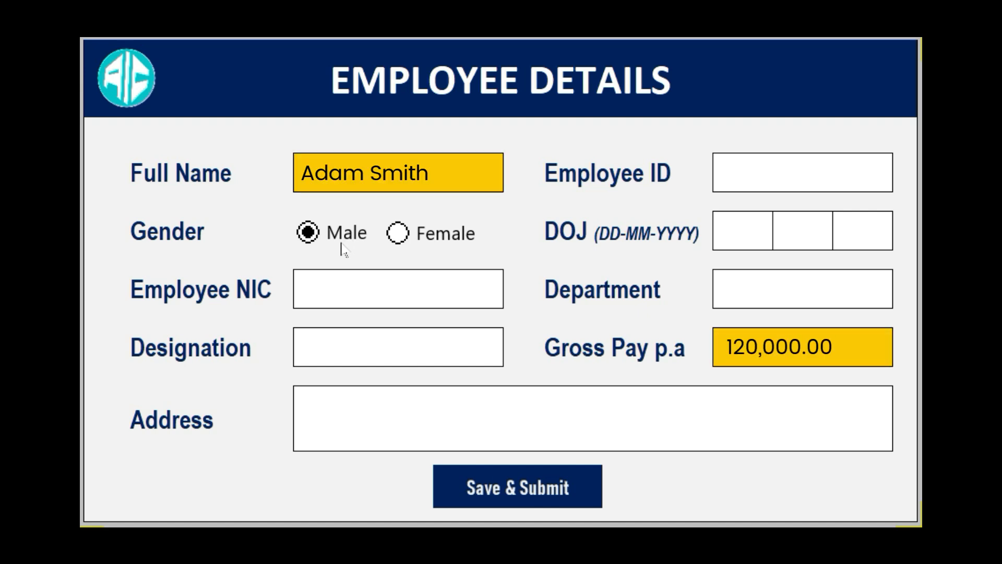
{"action": "type", "text": "12345-1234567-8"}
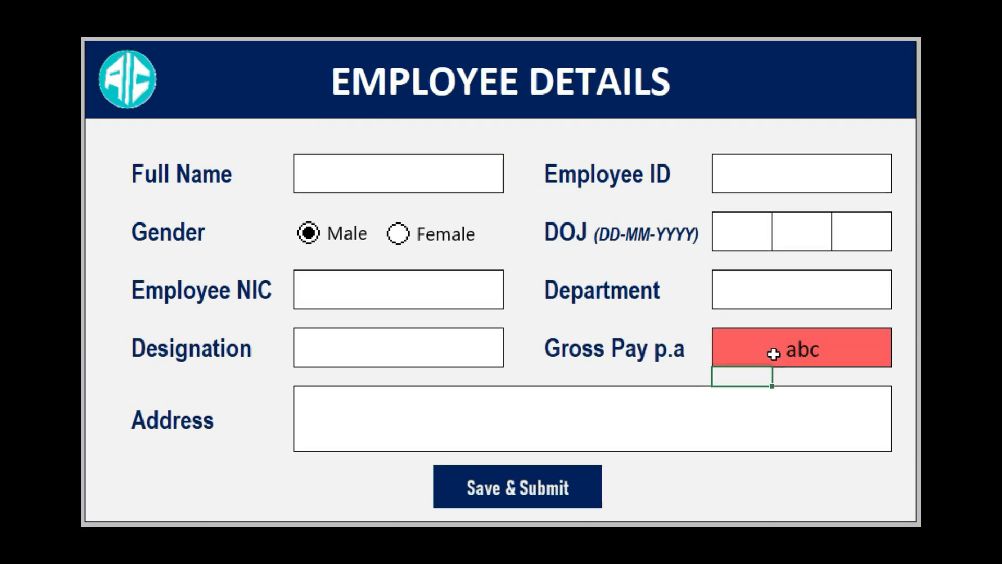
{"action": "type", "text": "1234-568"}
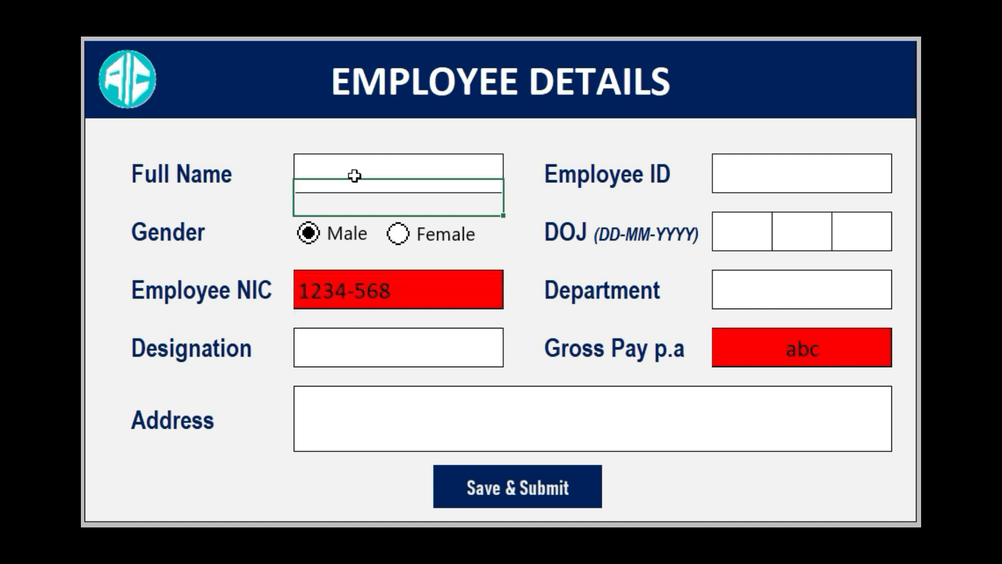
{"action": "type", "text": "12345"}
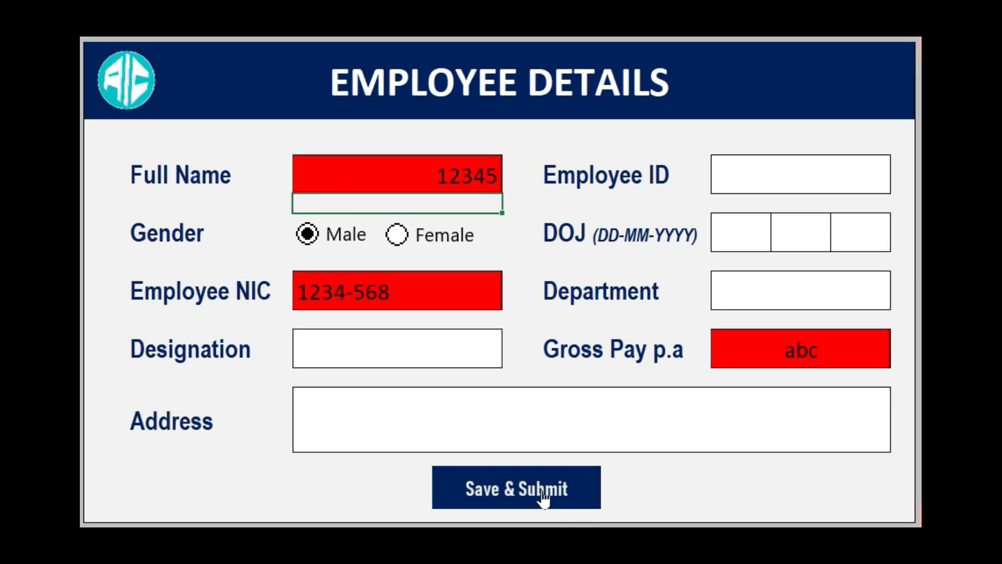
{"action": "left_click", "coordinate": [539, 502]}
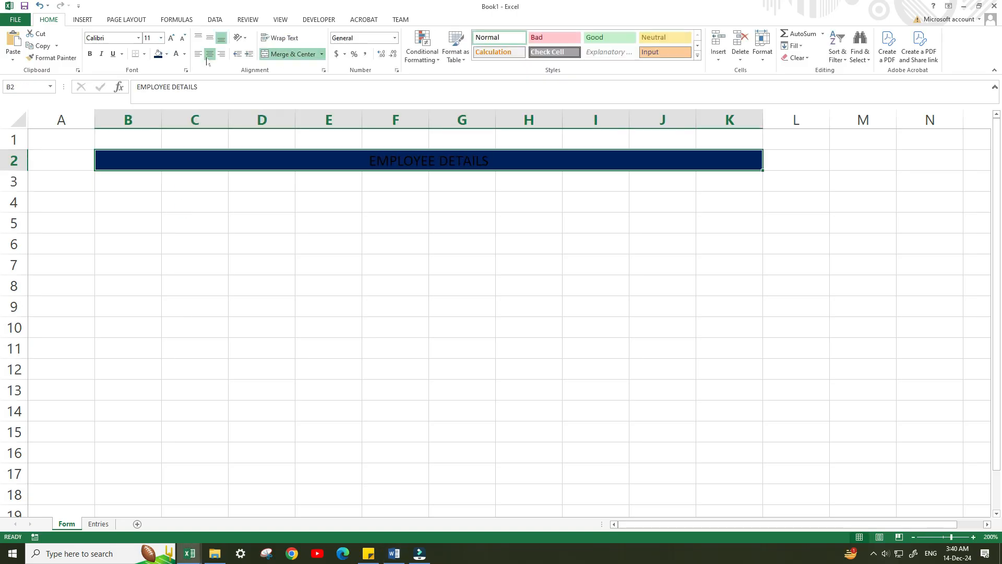
Type the Full Name and Gross Pay p.a field labels on the Form sheet.
{"action": "type", "text": "Full Name"}
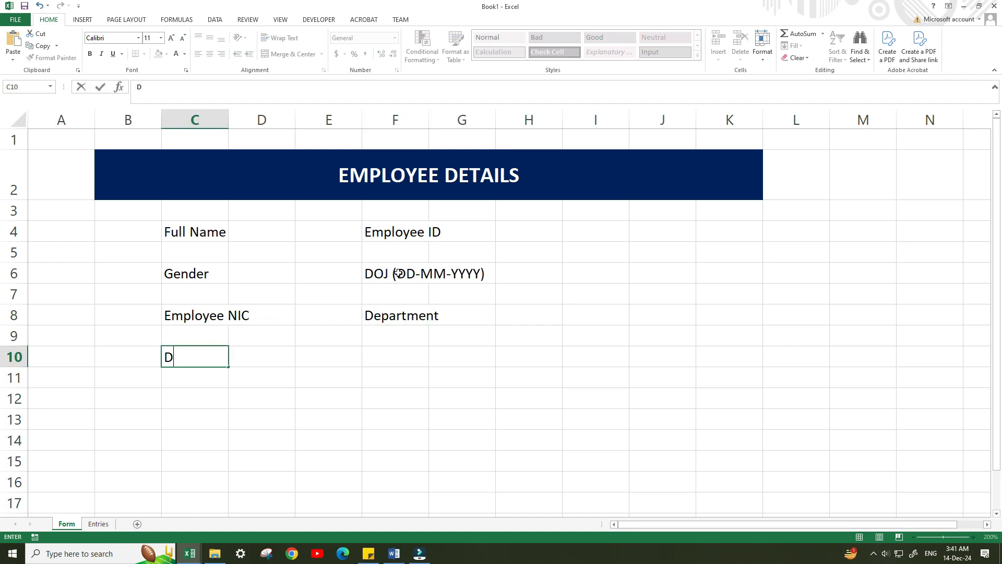
{"action": "type", "text": "Gross Pay p.a"}
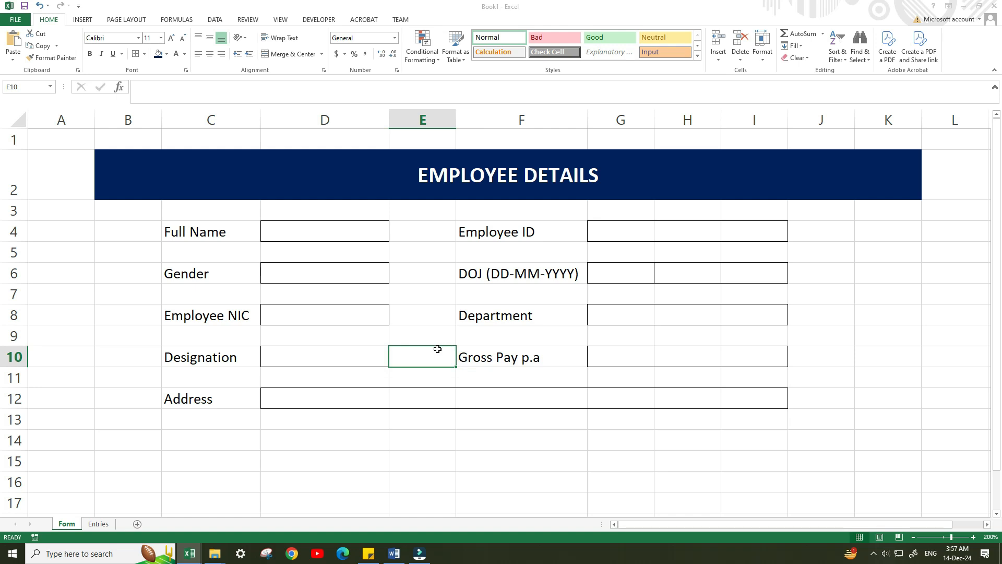
{"action": "mouse_move", "coordinate": [627, 282]}
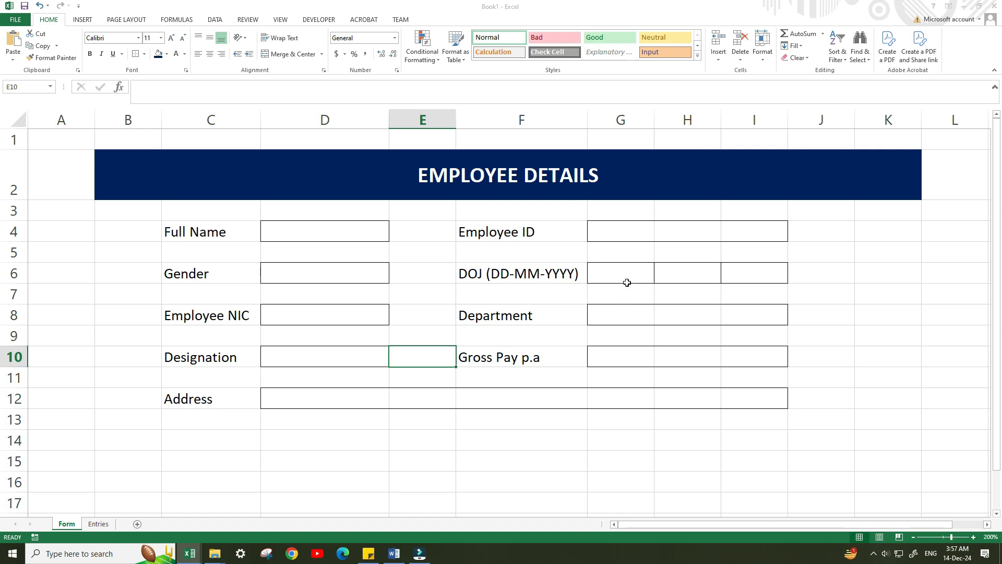
Fill the three date-of-joining boxes with DD, MM and YYYY placeholders and border them.
{"action": "left_click", "coordinate": [626, 274]}
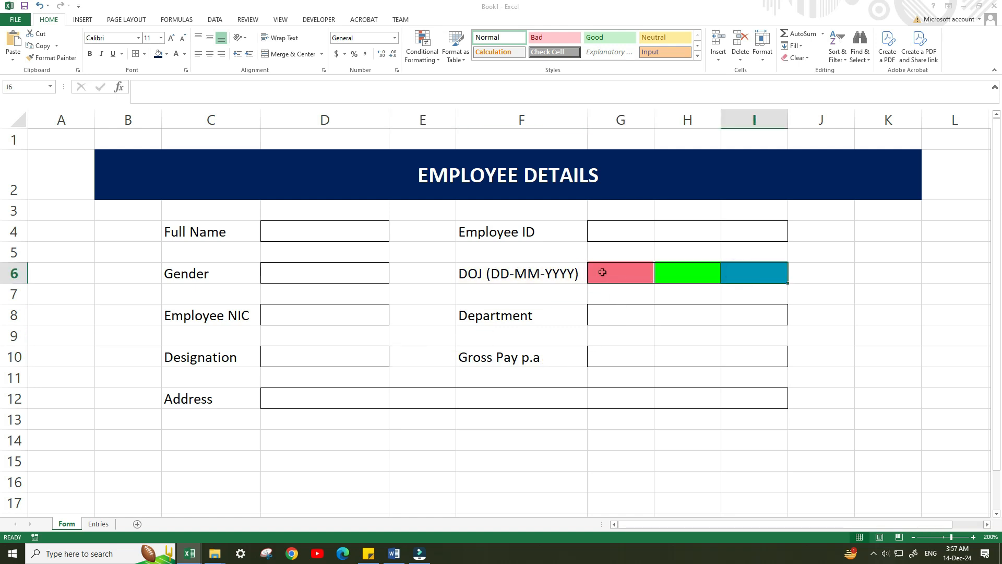
{"action": "type", "text": "DD"}
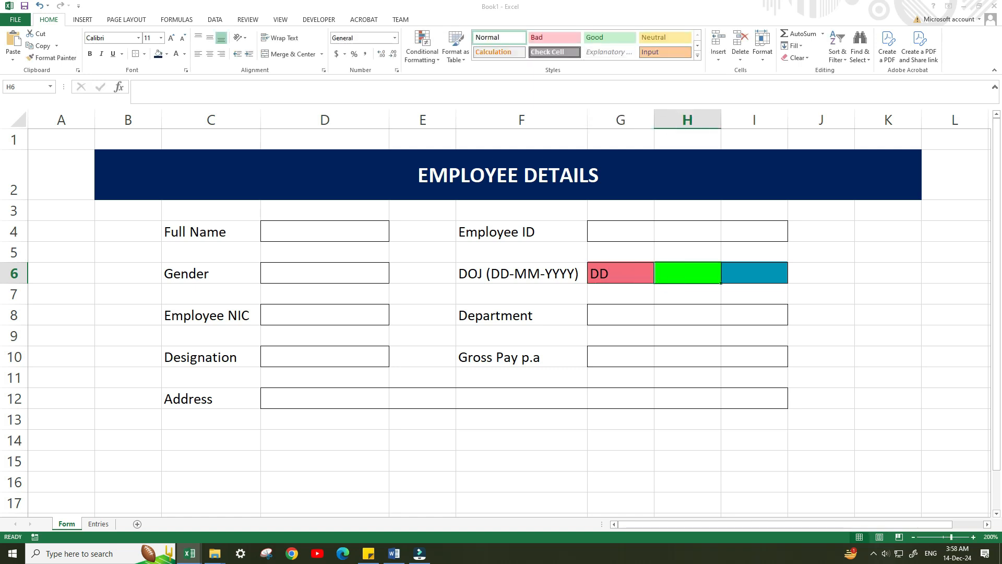
{"action": "type", "text": "YYYY"}
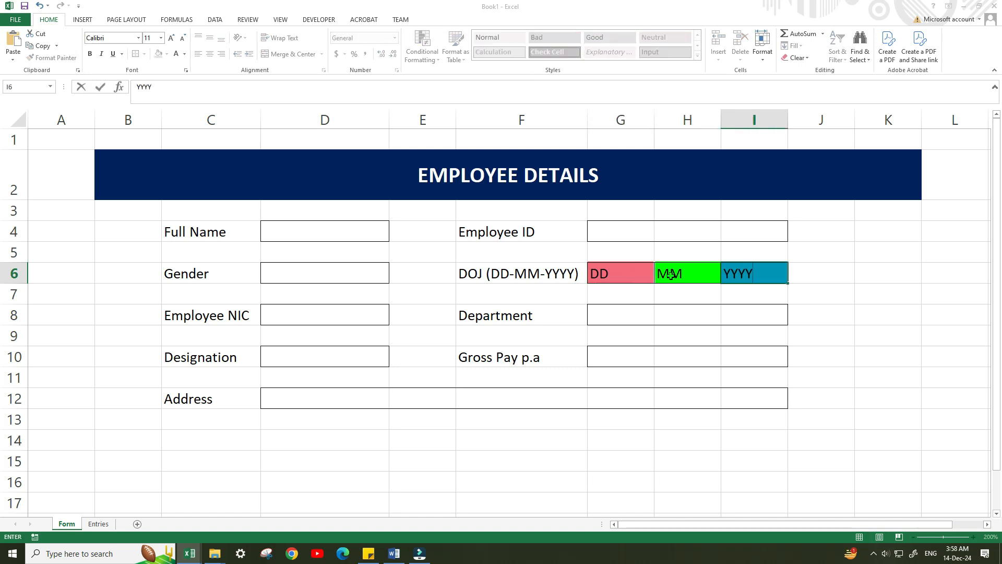
{"action": "left_click_drag", "start_coordinate": [620, 272], "coordinate": [753, 272]}
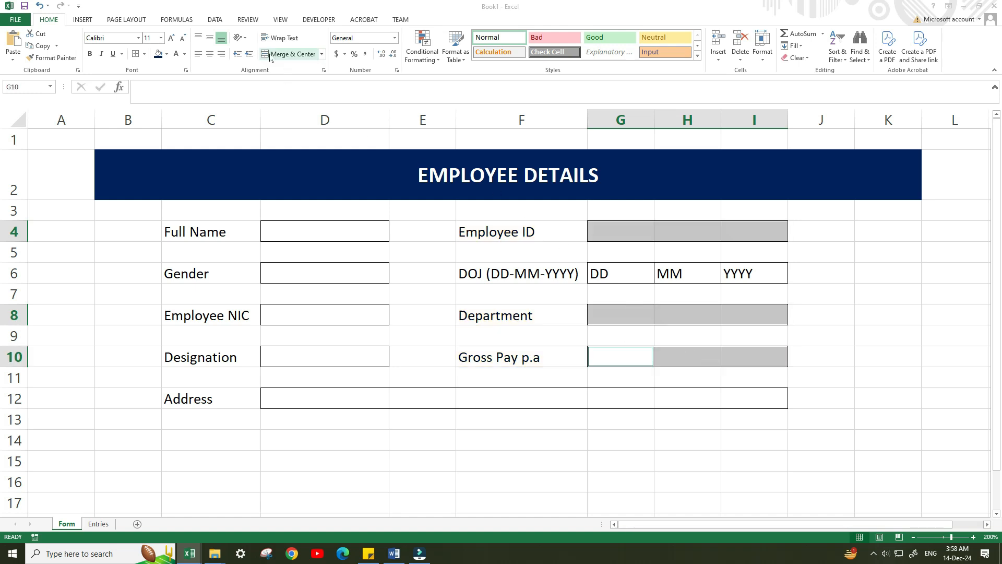
{"action": "left_click", "coordinate": [288, 54]}
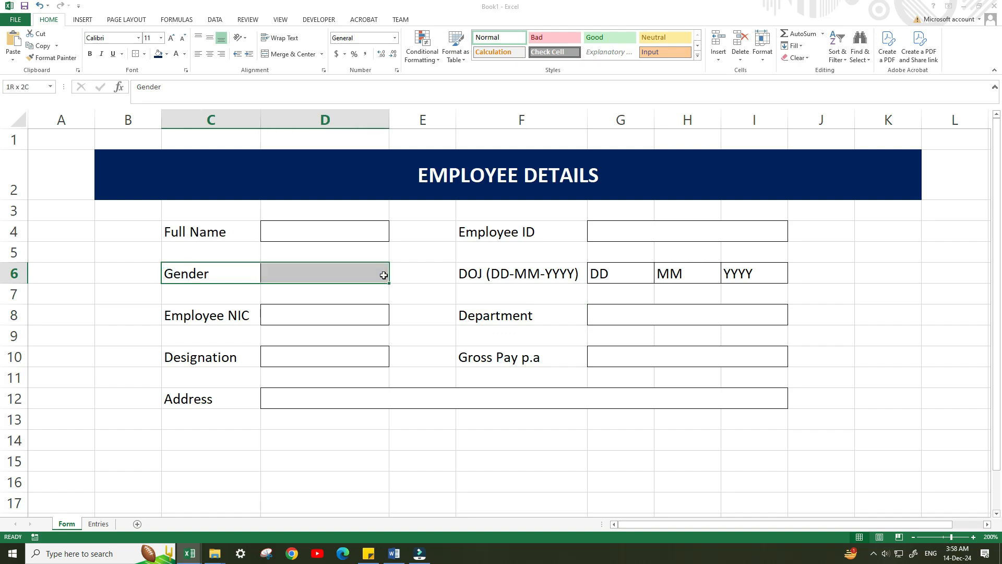
Draw form-control option buttons in the Gender box labelled Male and Female.
{"action": "left_click", "coordinate": [318, 18]}
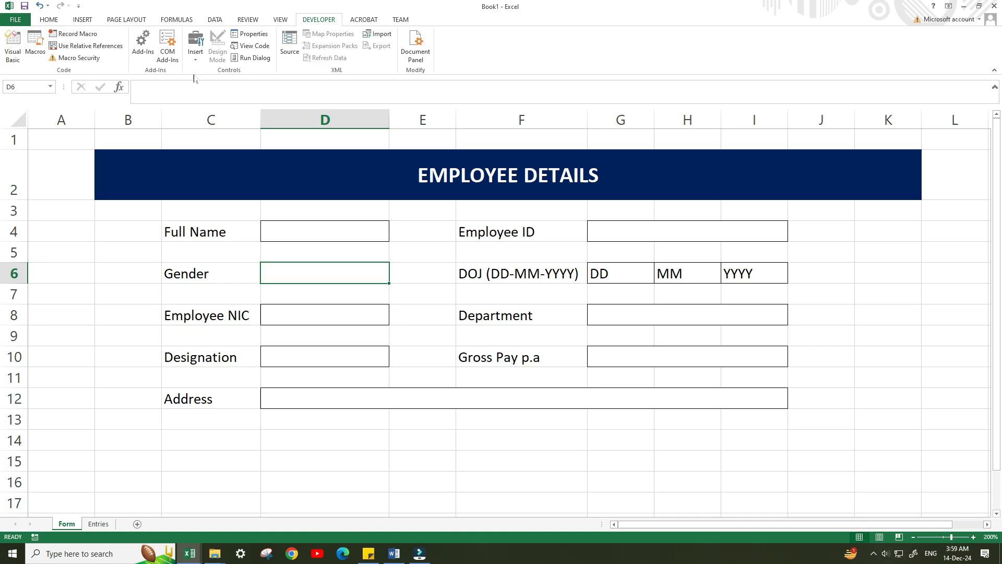
{"action": "left_click", "coordinate": [195, 46]}
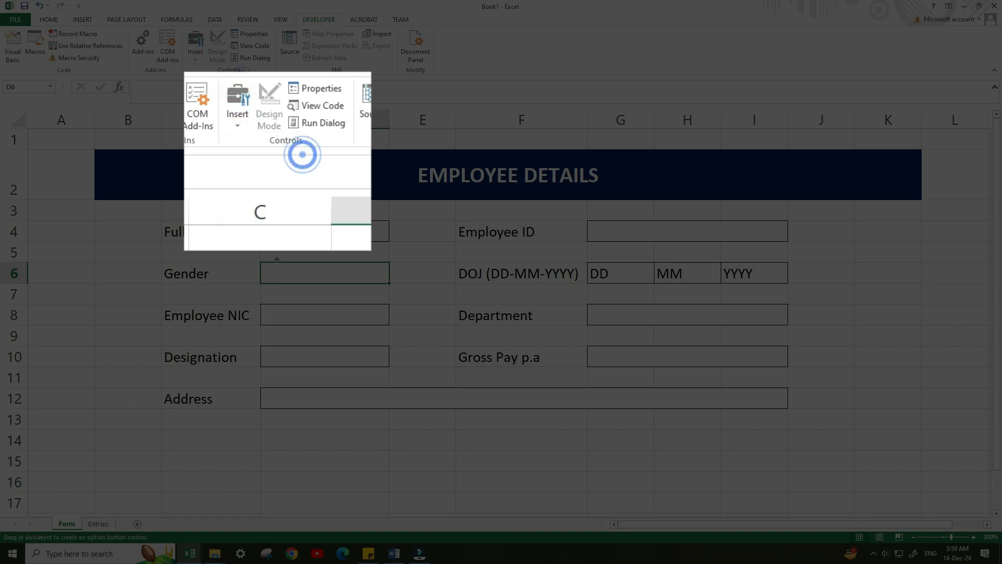
{"action": "left_click_drag", "start_coordinate": [276, 258], "coordinate": [328, 284]}
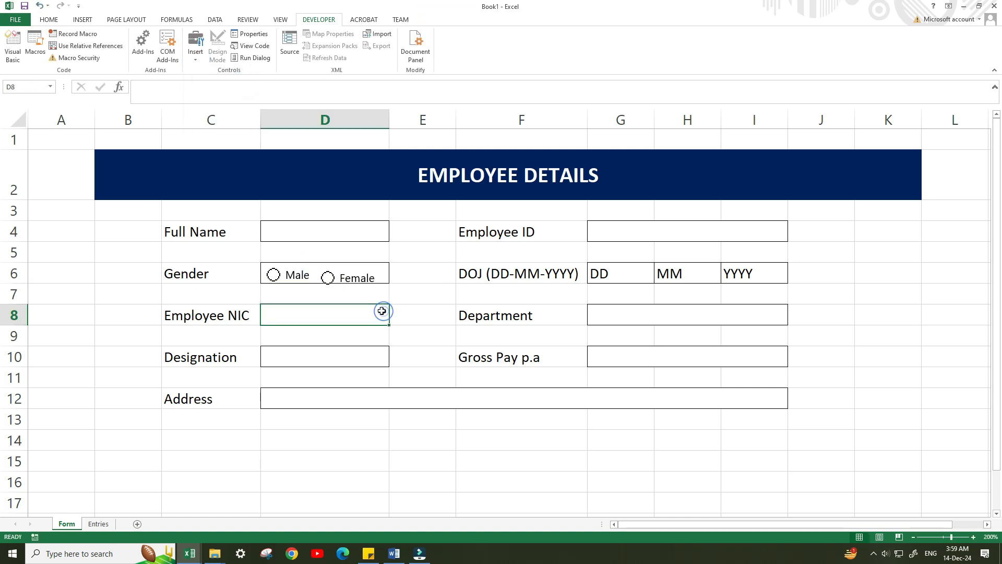
{"action": "right_click", "coordinate": [286, 273]}
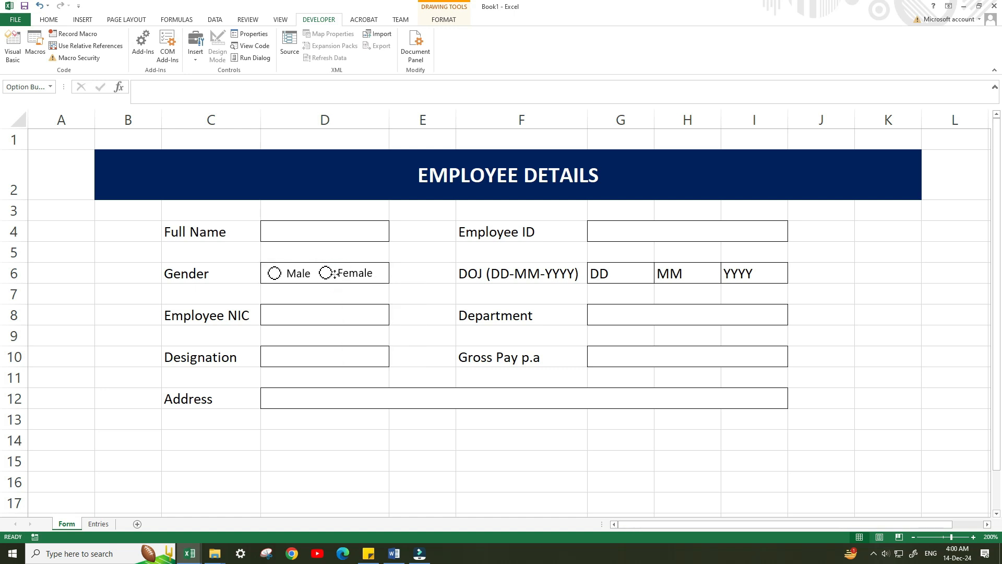
{"action": "left_click", "coordinate": [536, 358]}
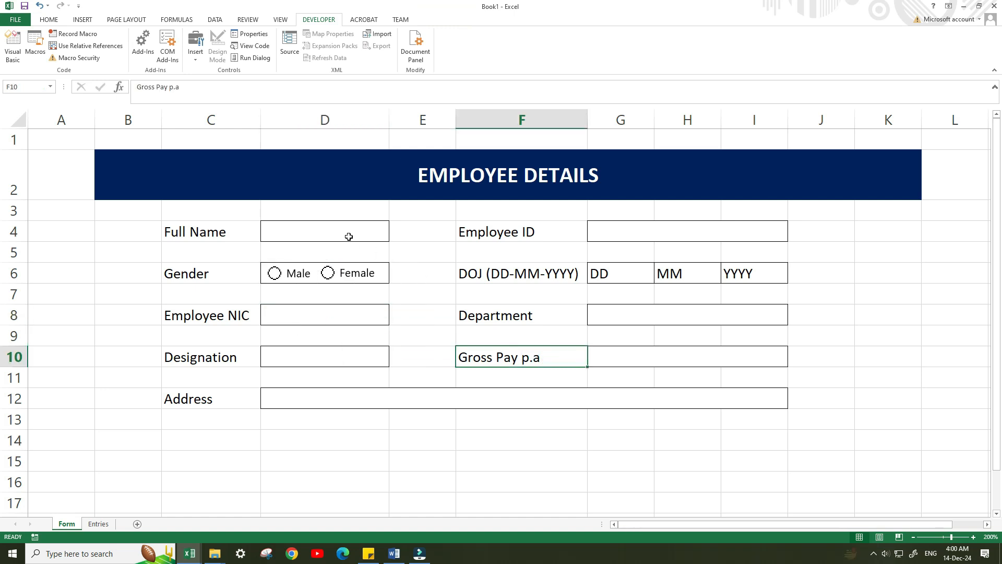
Hint Full Name as Text and Employee ID as Both text and numbers.
{"action": "type", "text": "T"}
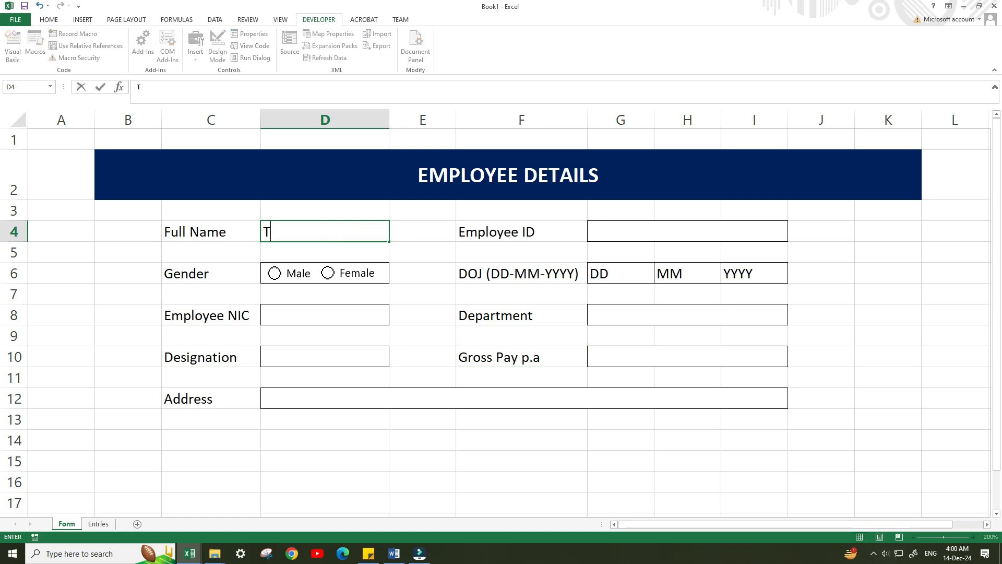
{"action": "type", "text": "ext"}
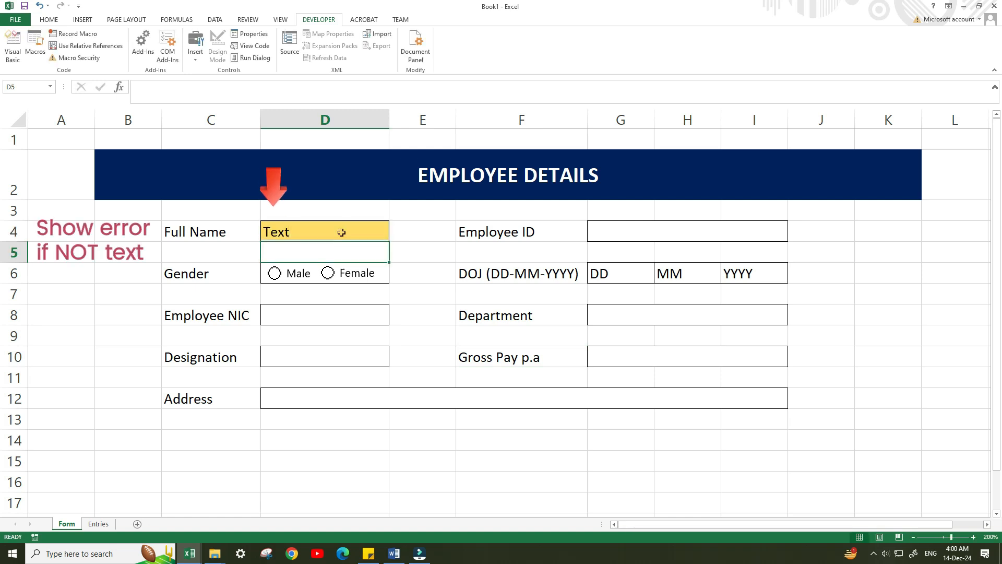
{"action": "left_click", "coordinate": [416, 231]}
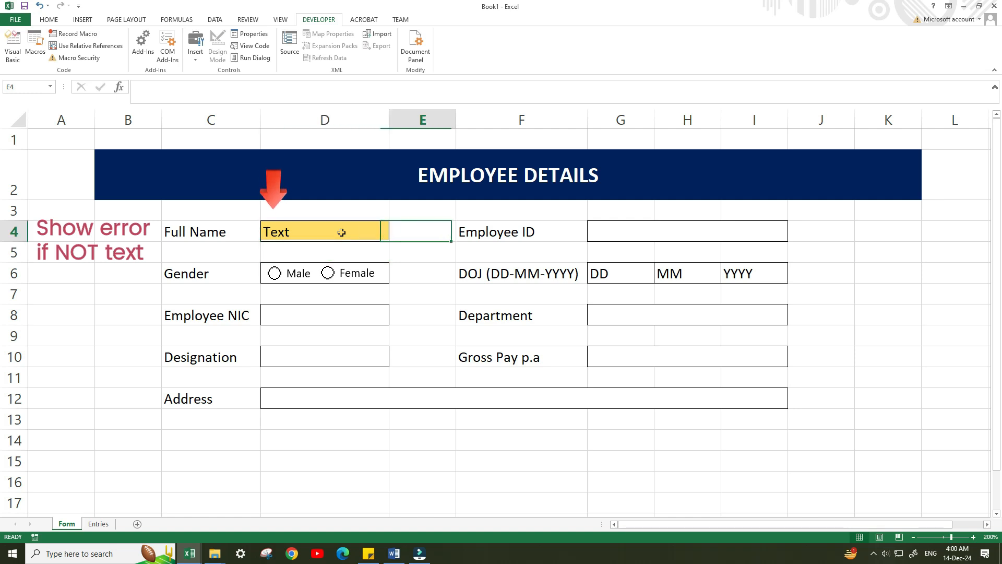
{"action": "left_click", "coordinate": [687, 231]}
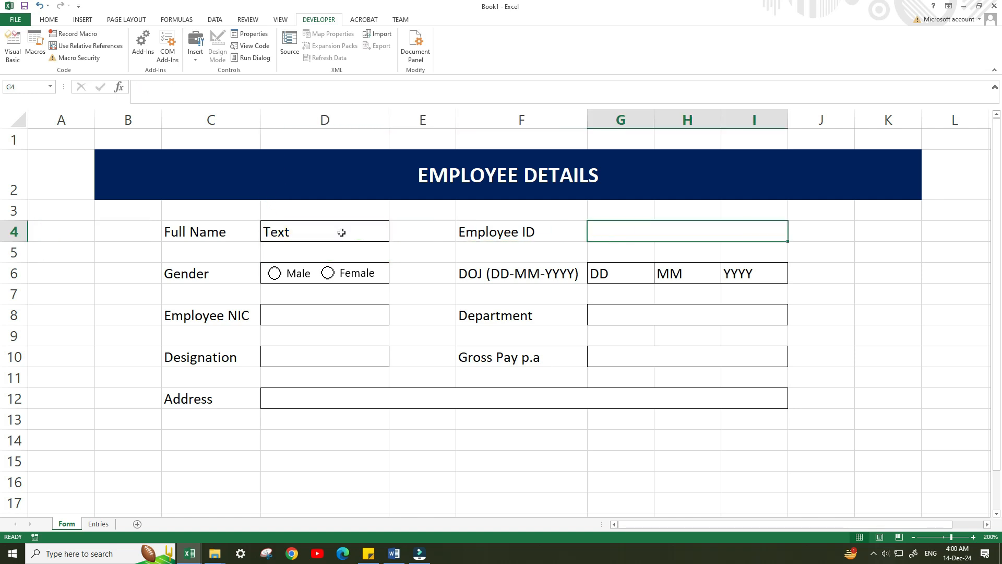
{"action": "type", "text": "Both text and numbers"}
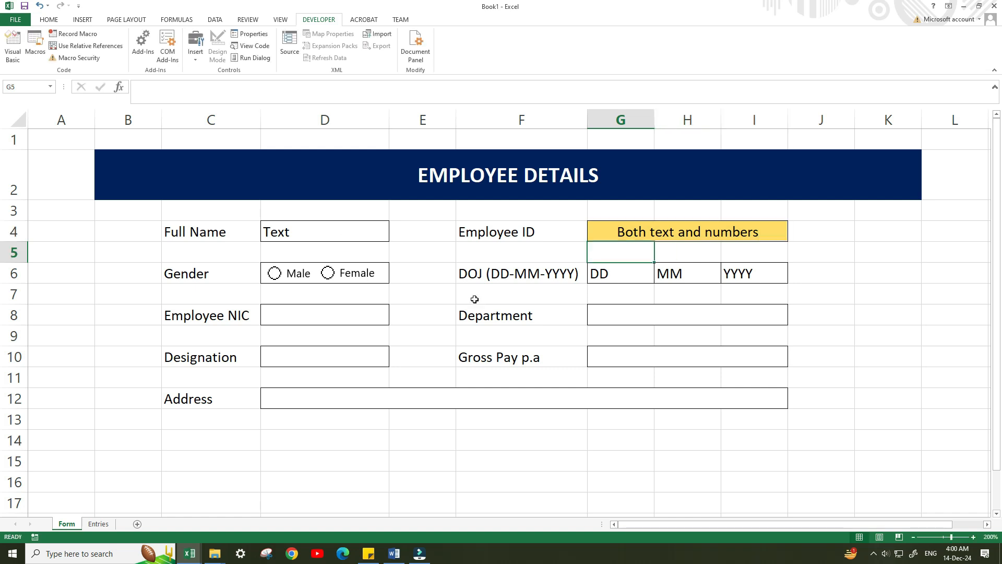
Fill the joining-date boxes with '1 - 31, '1 - 12 and '2024, then move to Department.
{"action": "left_click", "coordinate": [620, 274]}
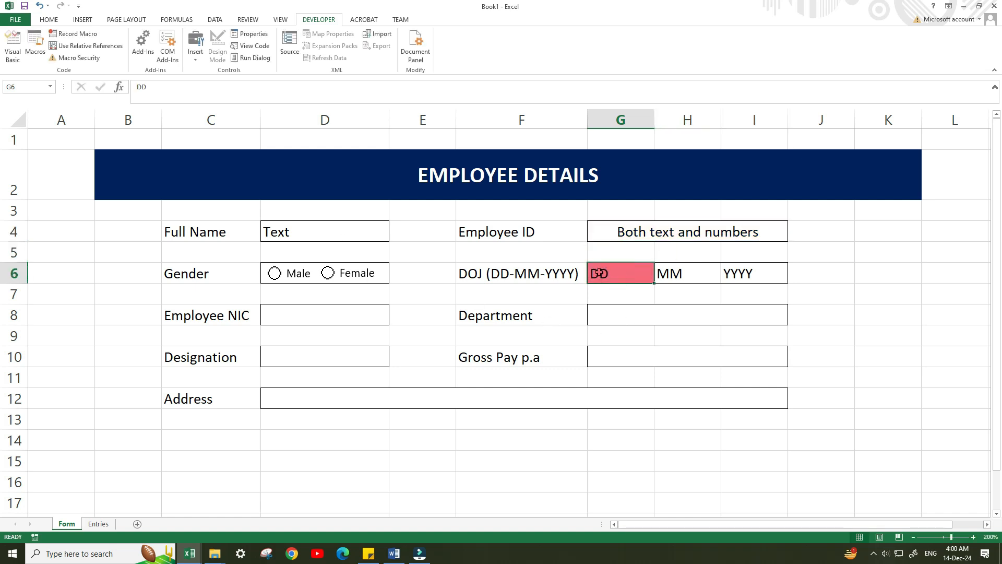
{"action": "type", "text": "'1"}
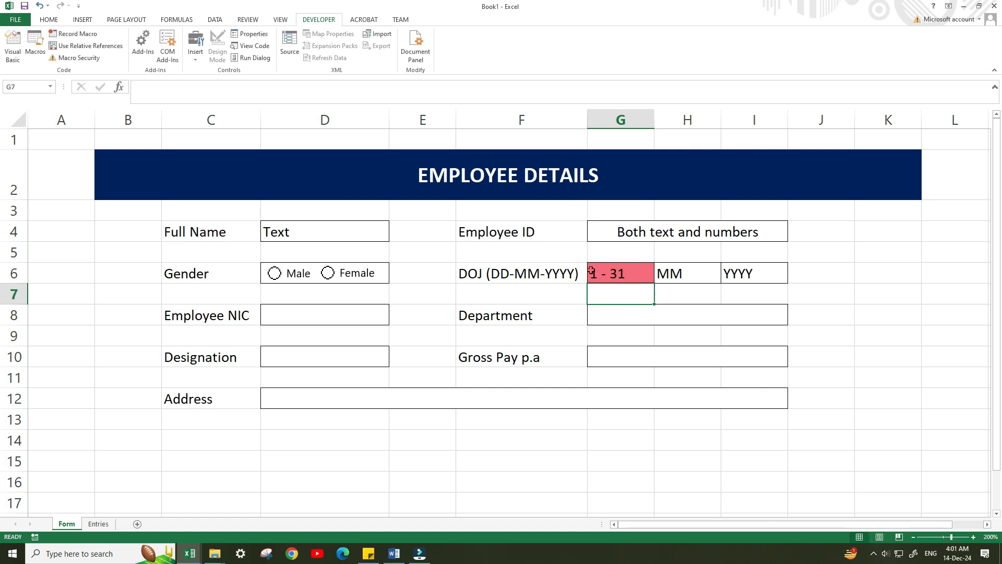
{"action": "left_click", "coordinate": [687, 273]}
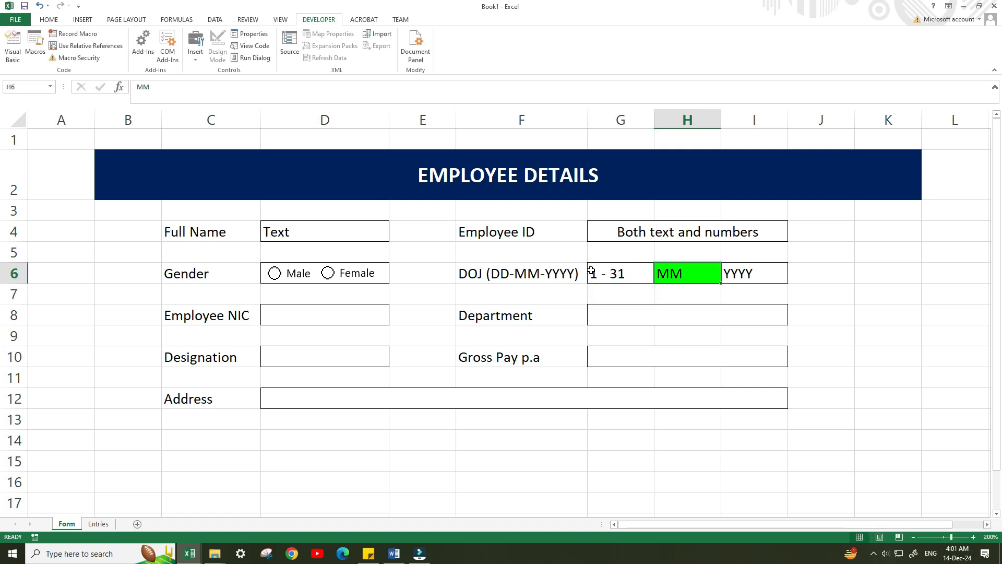
{"action": "type", "text": "'1 -"}
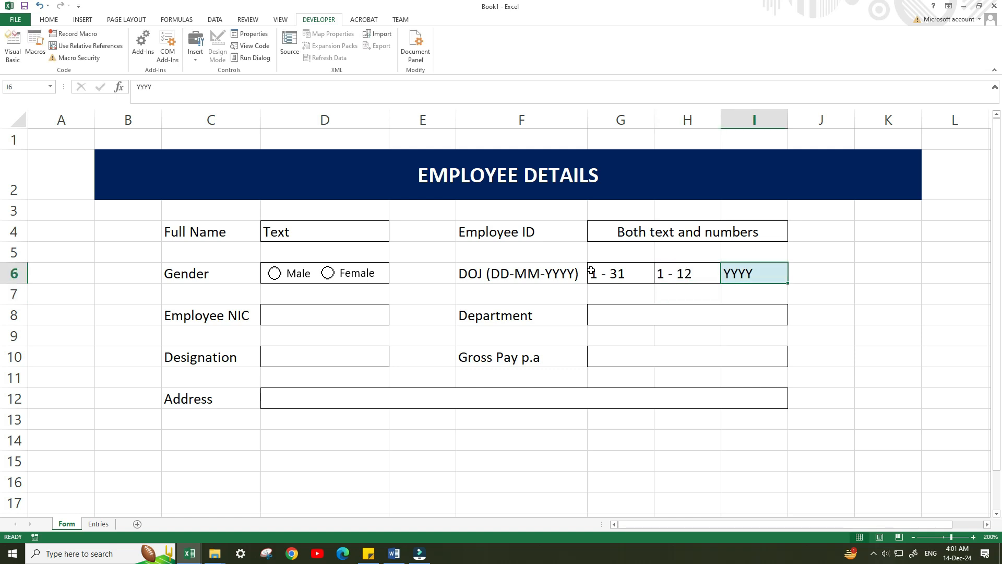
{"action": "type", "text": "'20"}
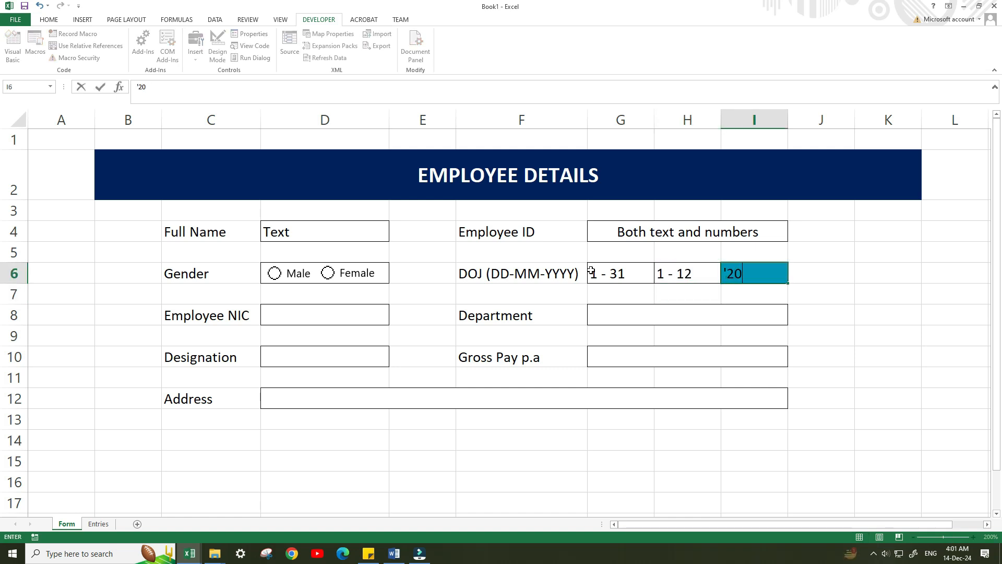
{"action": "left_click", "coordinate": [613, 316]}
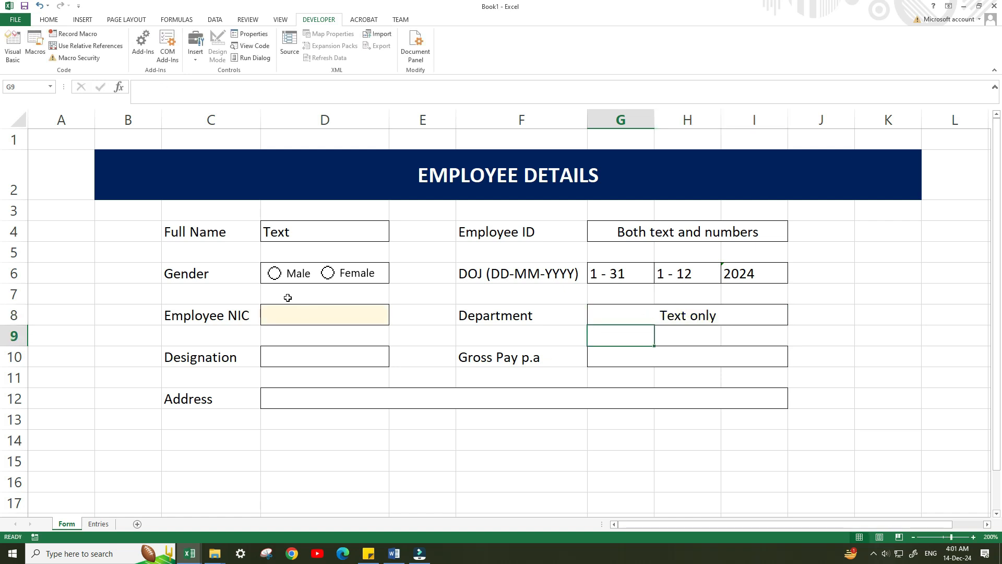
{"action": "left_click", "coordinate": [303, 314]}
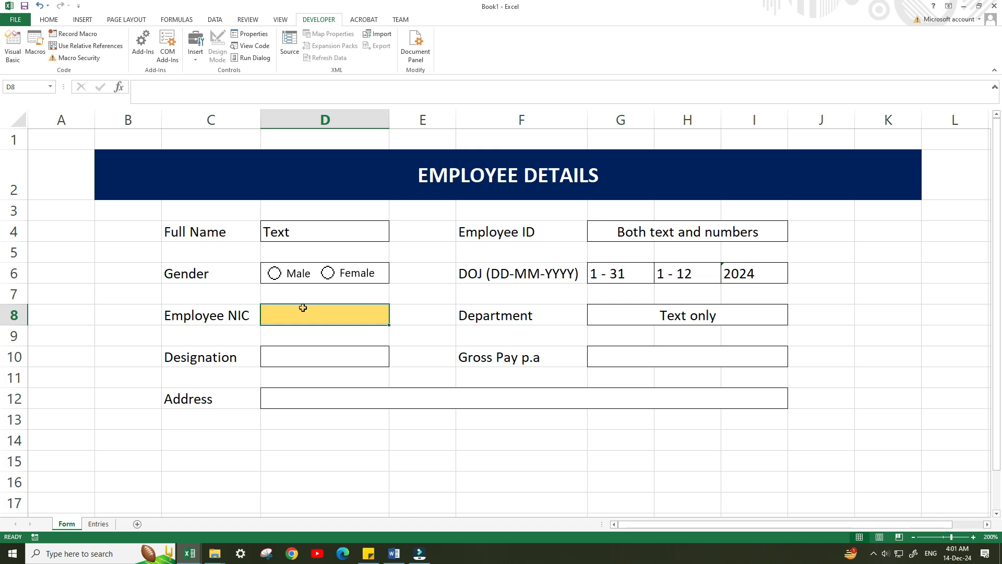
{"action": "type", "text": "12345-"}
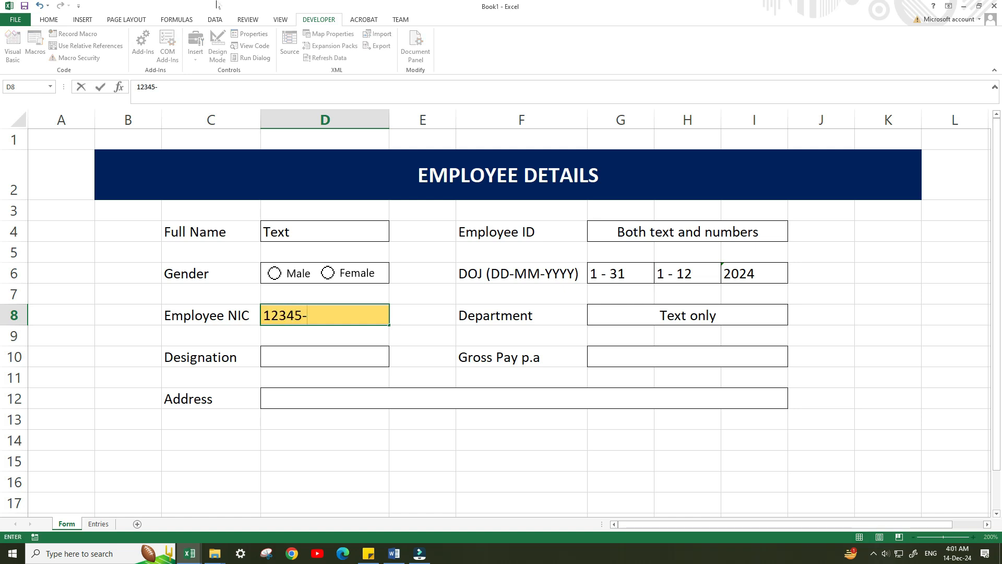
{"action": "type", "text": "1234567-8"}
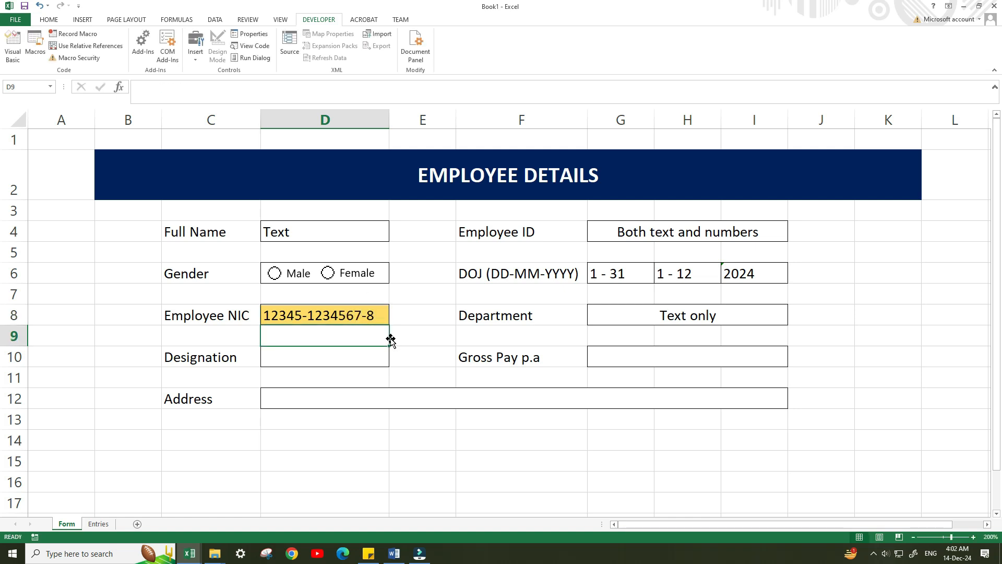
{"action": "left_click", "coordinate": [324, 315]}
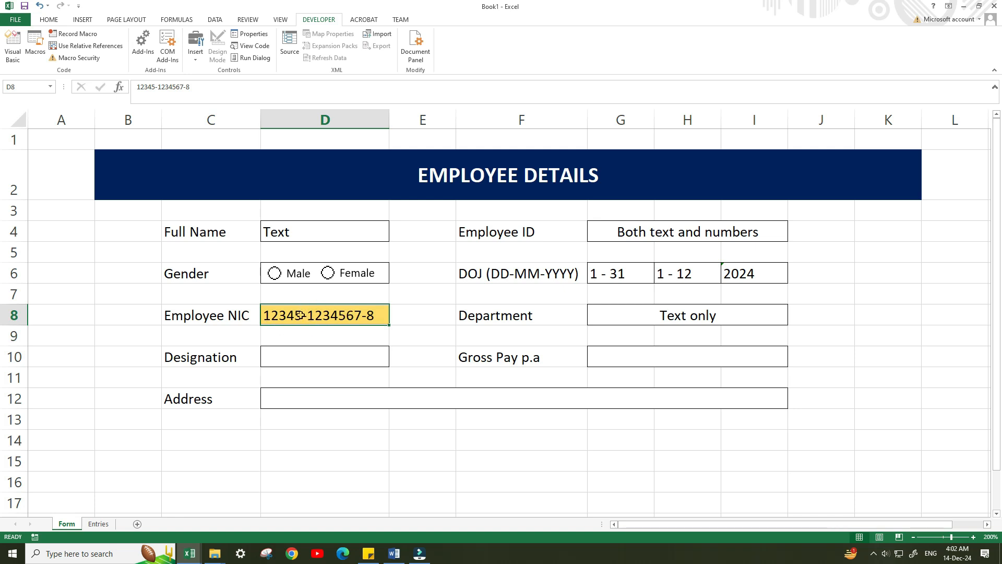
Hint Designation as Text only, Gross Pay as Number Only and Address as Both text and numbers.
{"action": "left_click", "coordinate": [297, 357]}
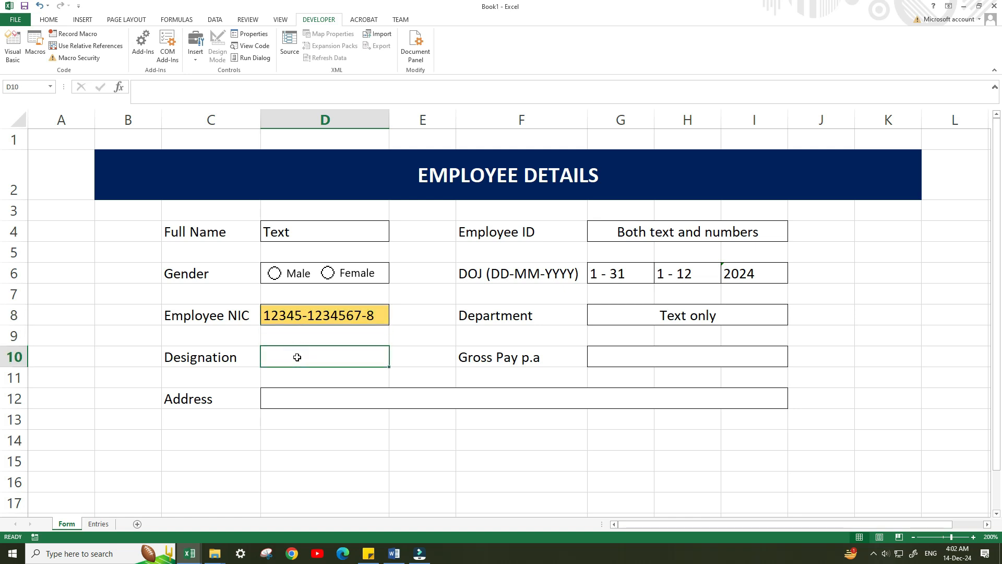
{"action": "type", "text": "Text only"}
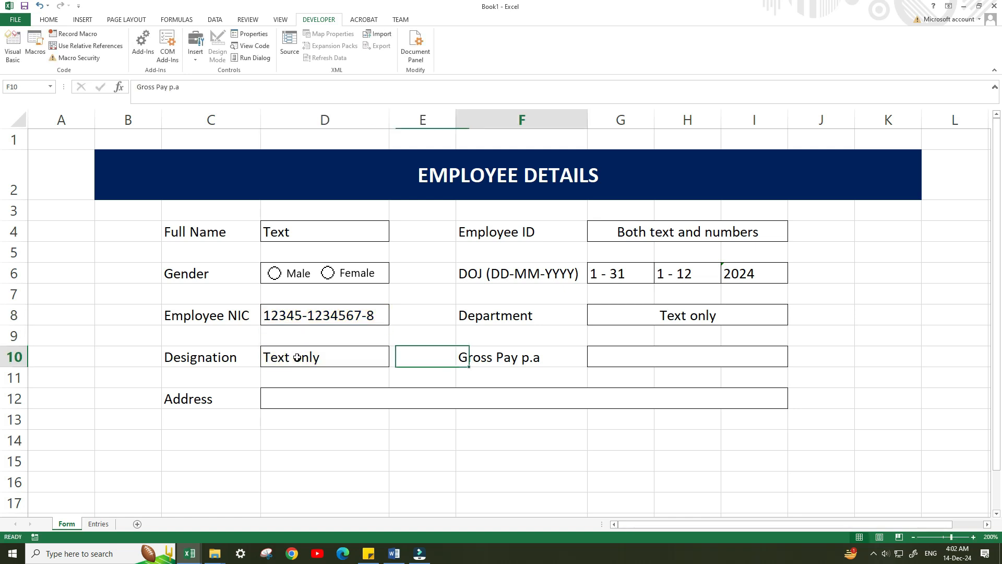
{"action": "type", "text": "Number Only"}
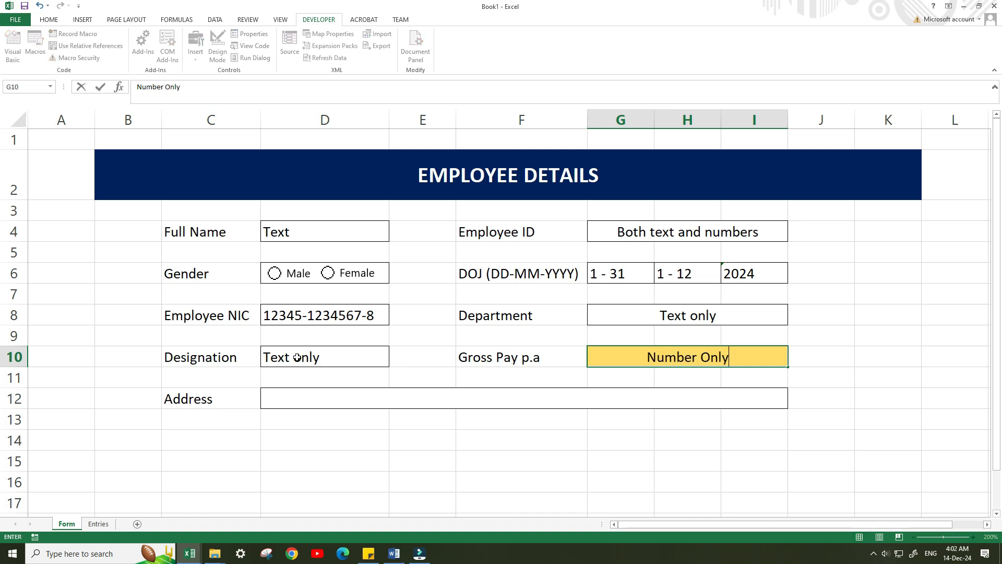
{"action": "left_click", "coordinate": [324, 399]}
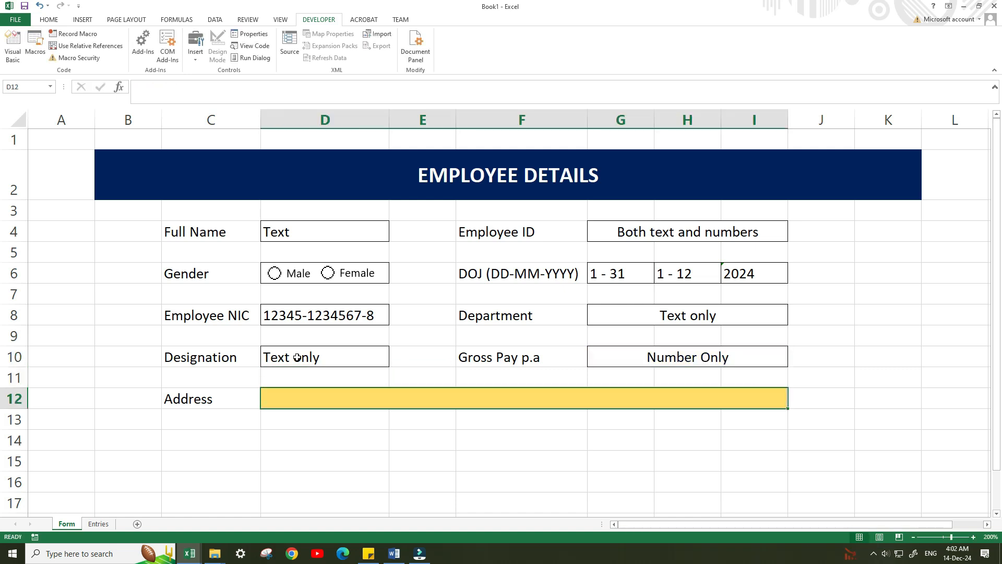
{"action": "type", "text": "Both text and numbe"}
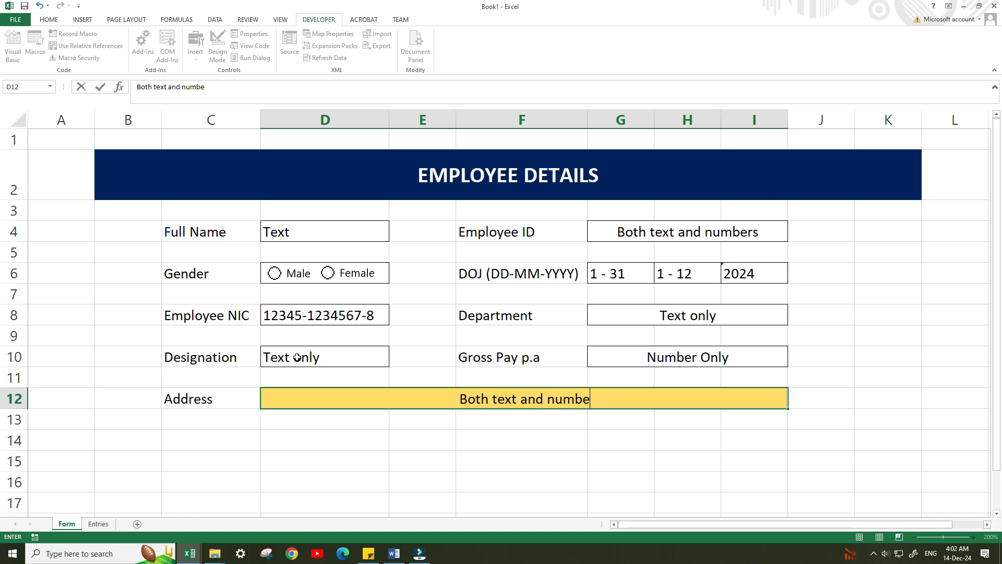
{"action": "key", "text": "Enter"}
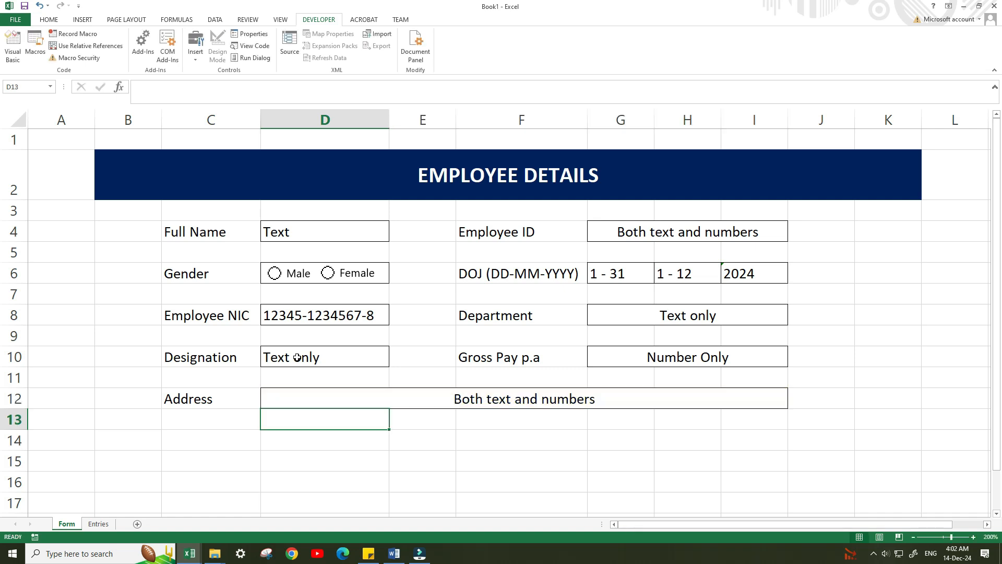
{"action": "left_click", "coordinate": [298, 357]}
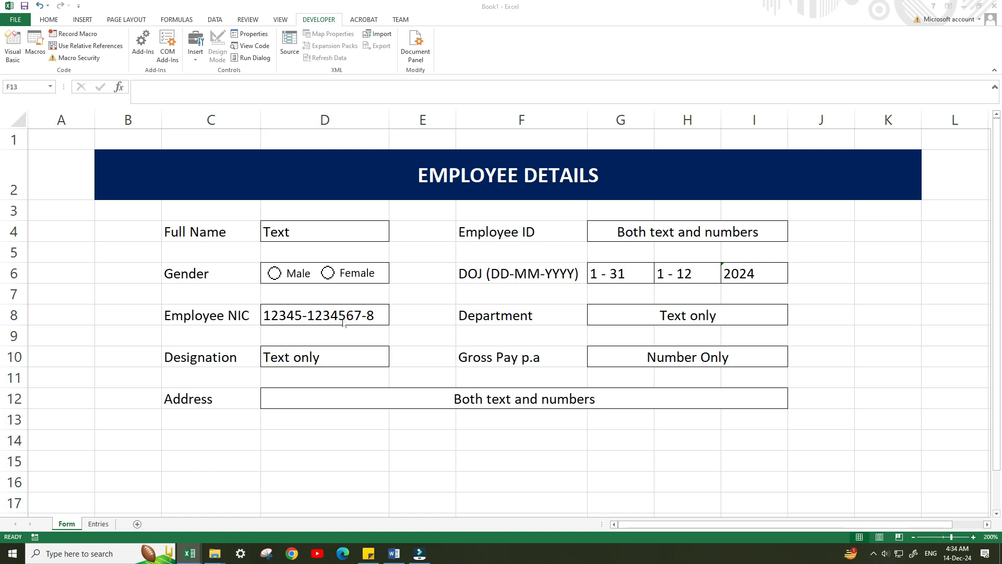
Hide the gridlines and show the styled Automated Data Entry Form workbook.
{"action": "left_click", "coordinate": [521, 420]}
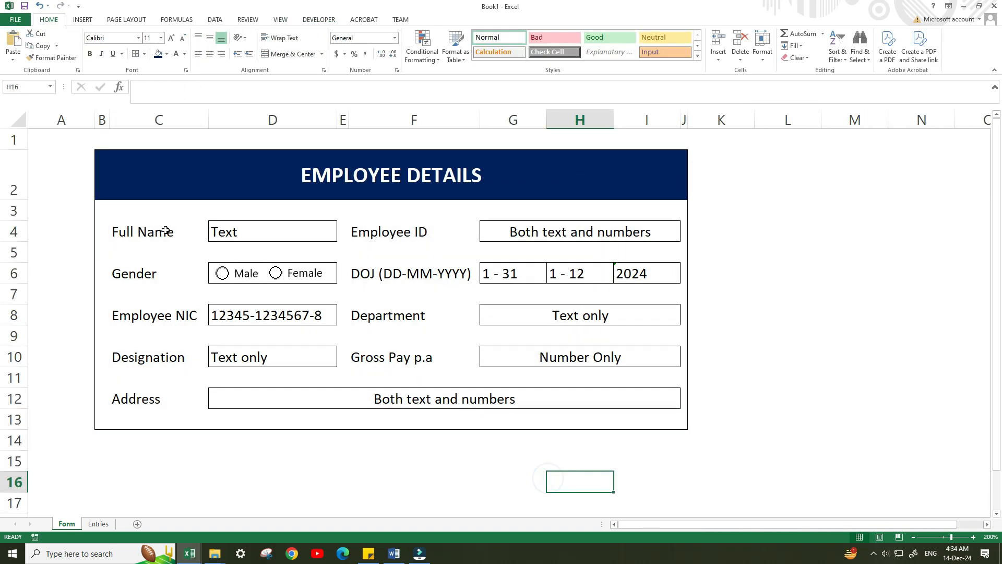
{"action": "left_click", "coordinate": [166, 55]}
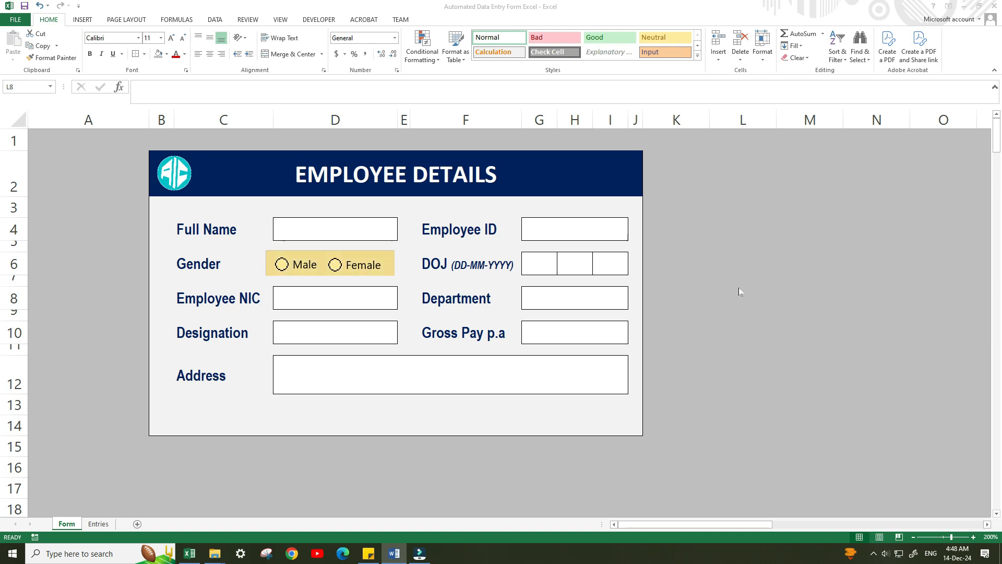
List finance, sales, Operations and Admin and make the Department box a list dropdown from them.
{"action": "left_click", "coordinate": [574, 298]}
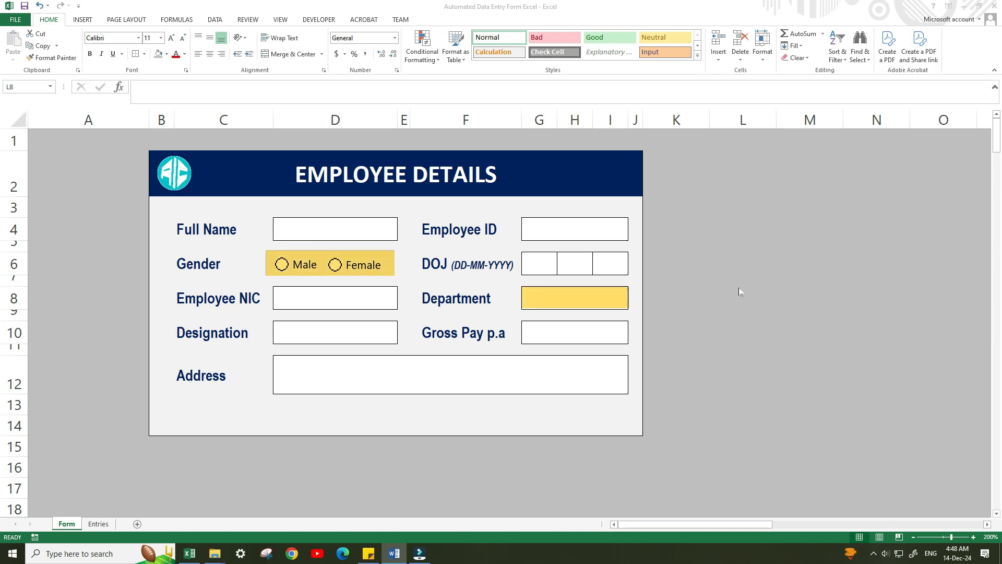
{"action": "left_click", "coordinate": [589, 299]}
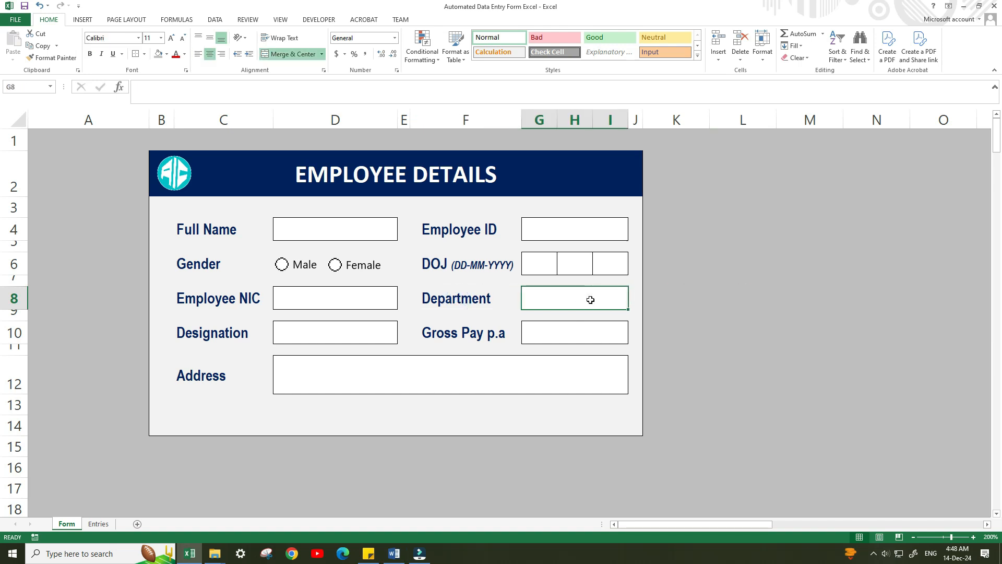
{"action": "type", "text": "finance"}
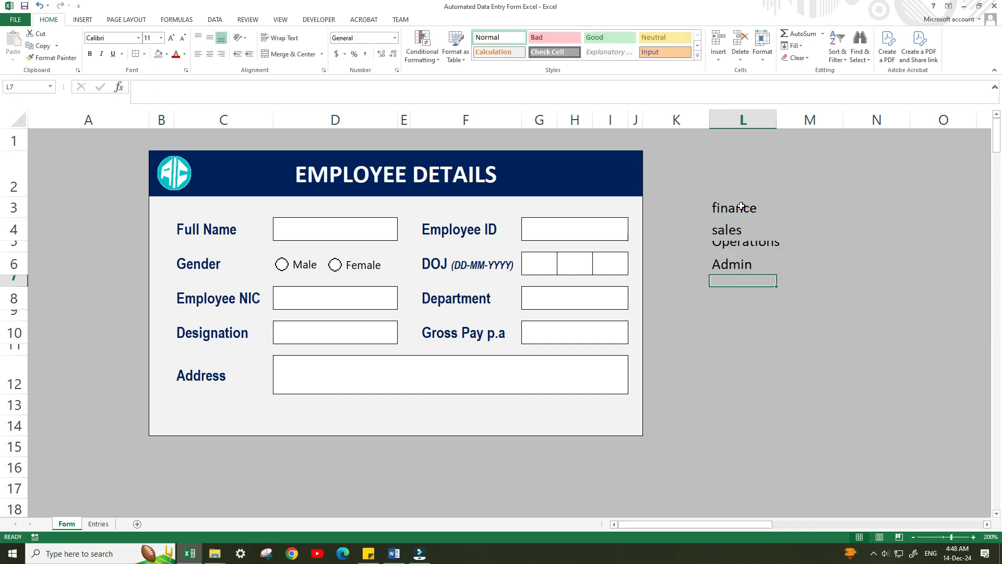
{"action": "left_click", "coordinate": [588, 299]}
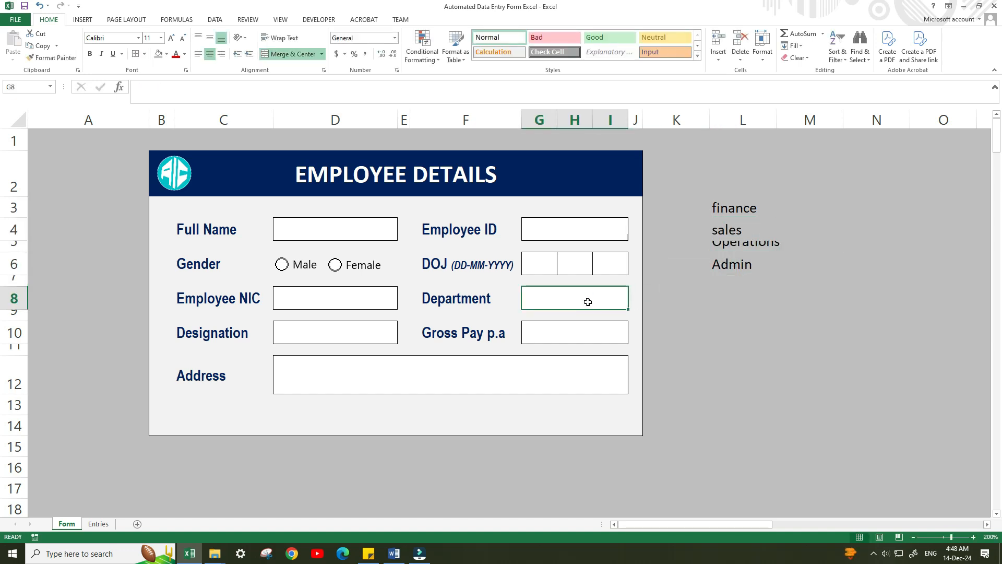
{"action": "key", "text": "Alt+D+L"}
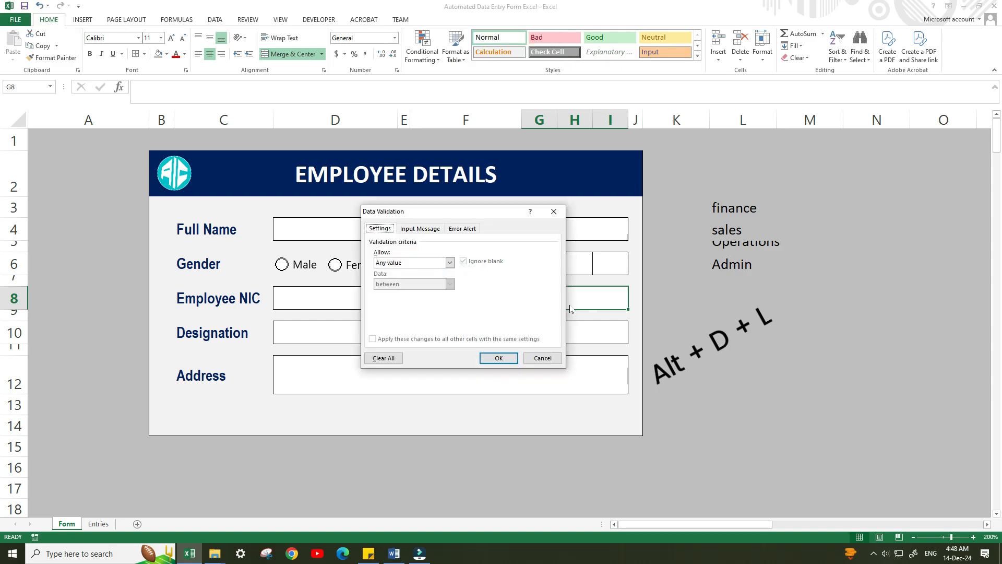
{"action": "left_click", "coordinate": [413, 262]}
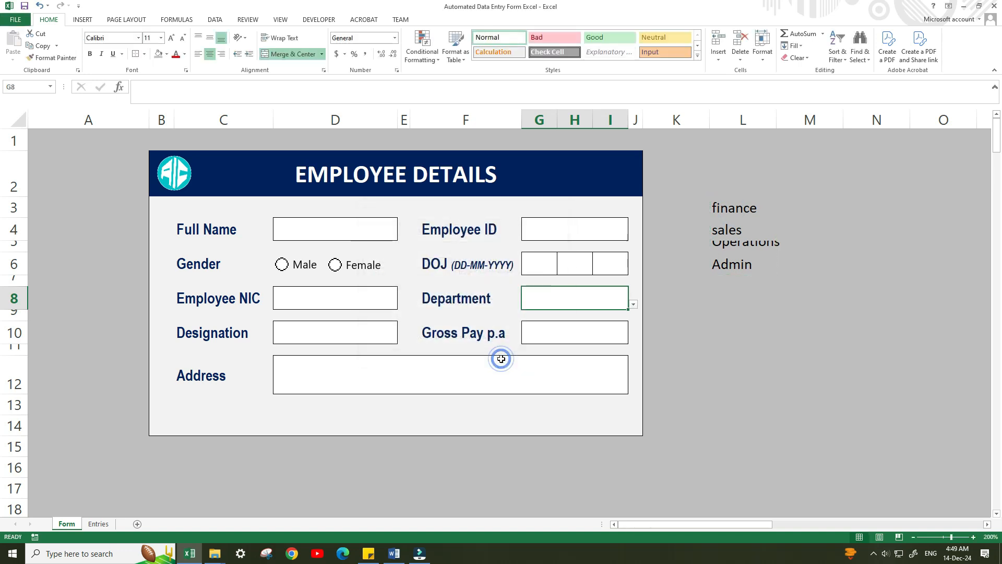
{"action": "left_click", "coordinate": [633, 304]}
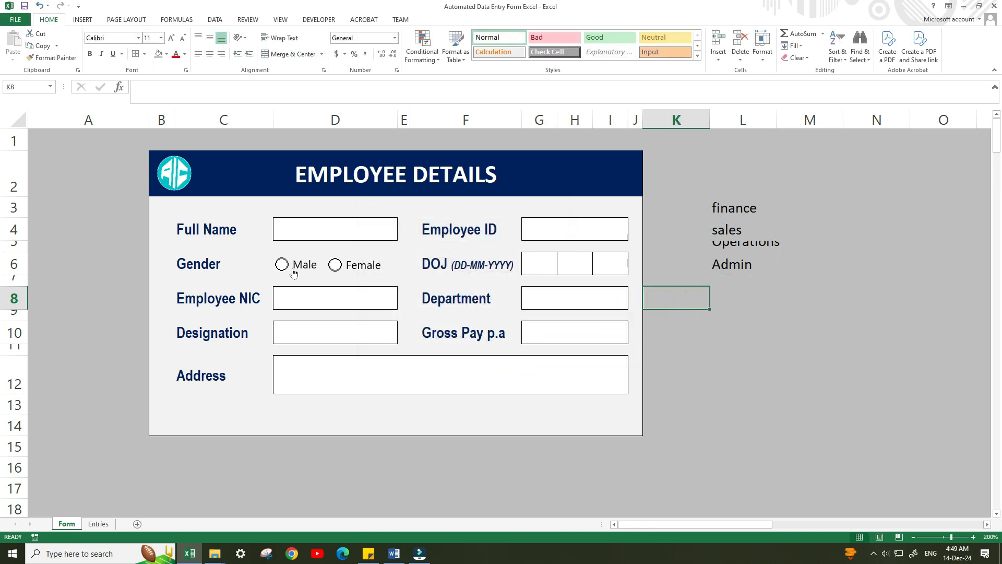
Link the Male and Female option buttons to cell $B$1 via Format Control.
{"action": "right_click", "coordinate": [282, 265]}
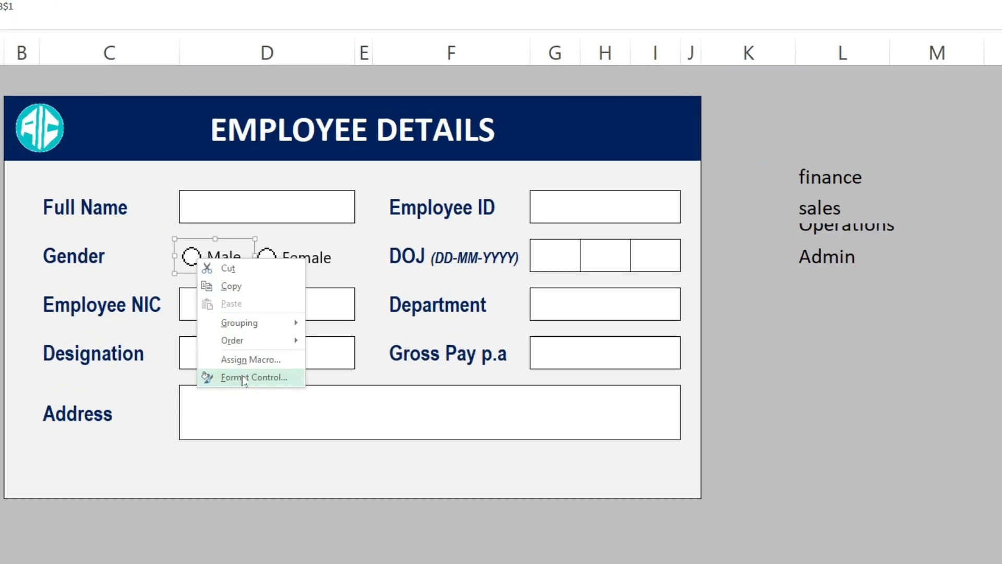
{"action": "left_click", "coordinate": [253, 378]}
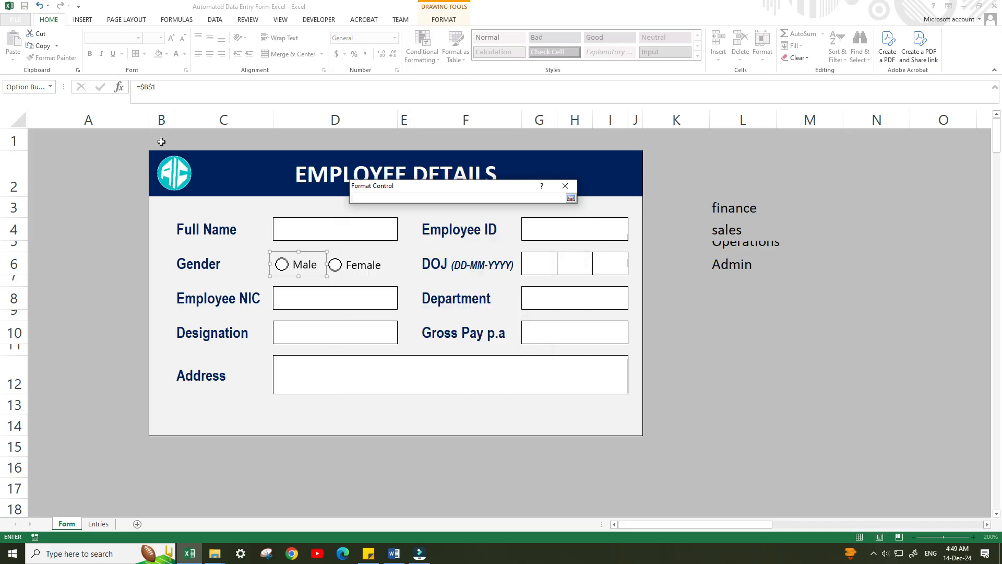
{"action": "left_click", "coordinate": [570, 197]}
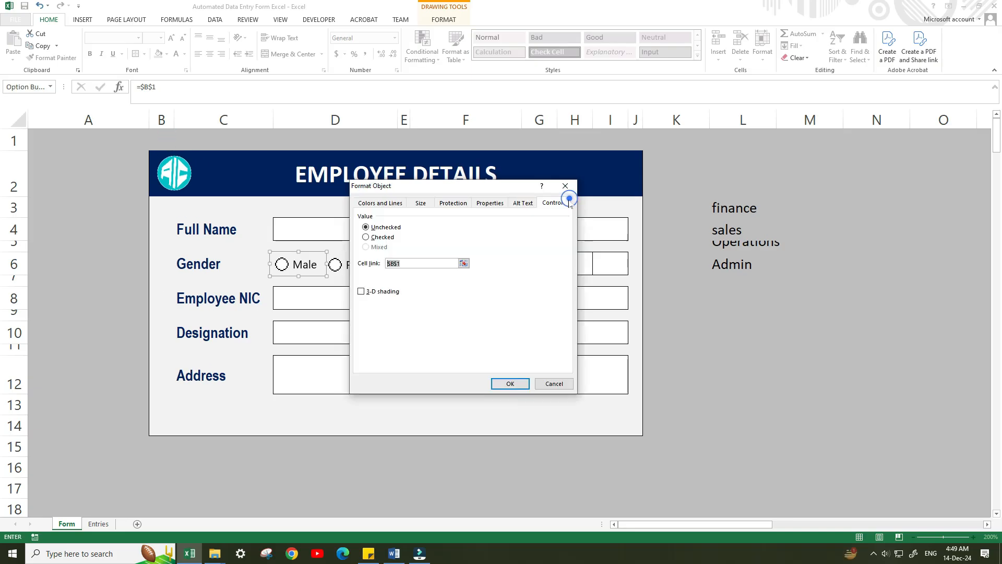
{"action": "left_click", "coordinate": [509, 384]}
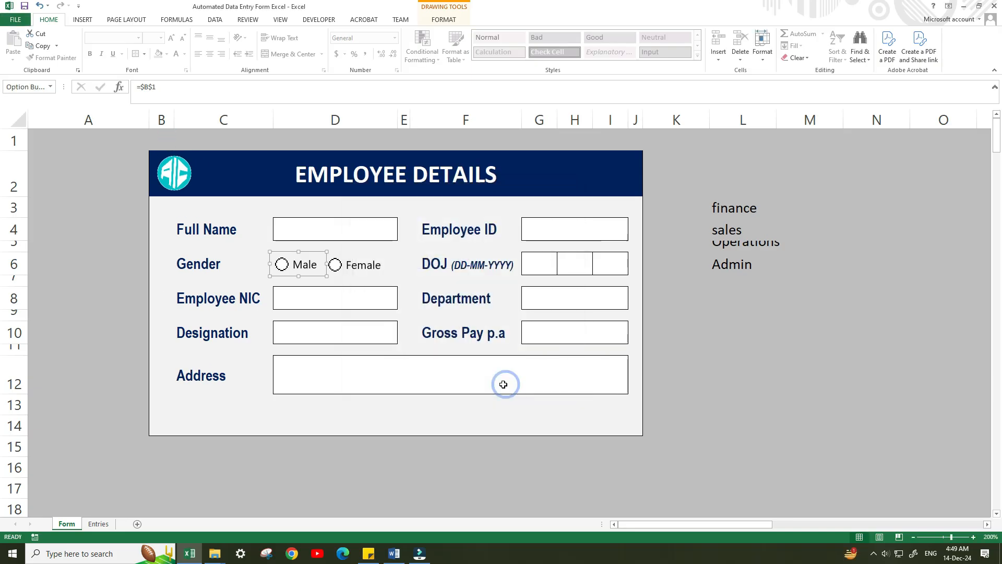
{"action": "right_click", "coordinate": [335, 266]}
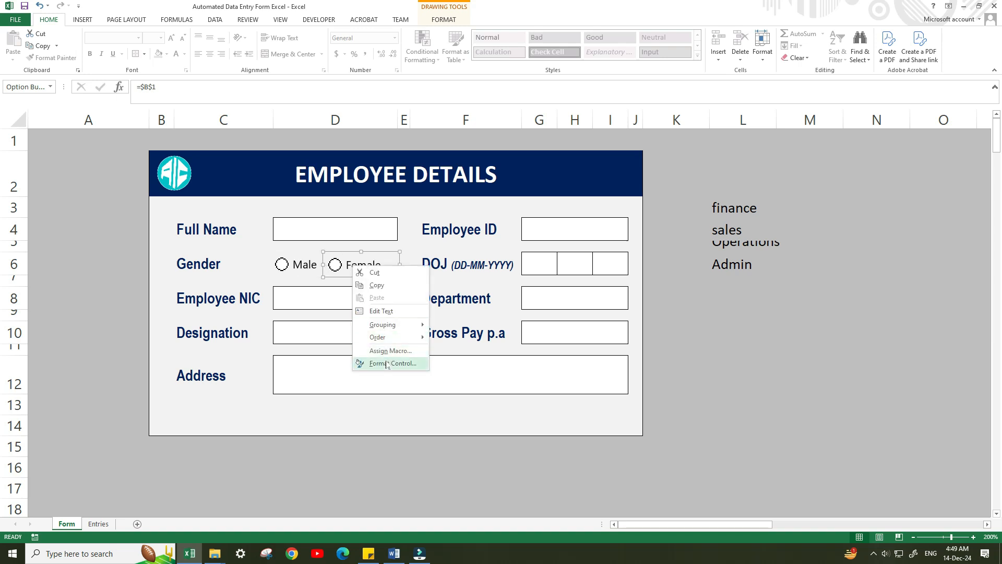
{"action": "left_click", "coordinate": [392, 363]}
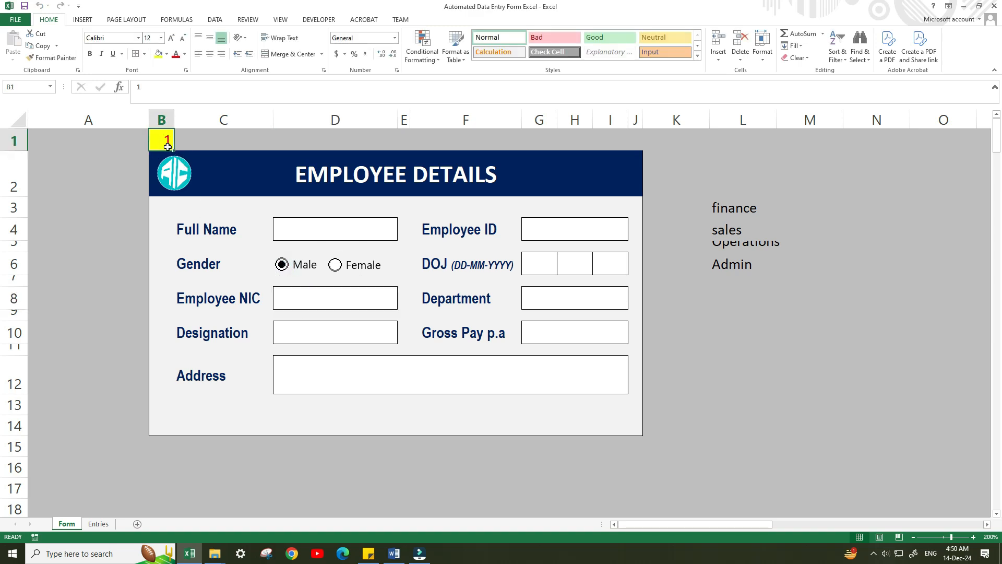
Toggle Female and Male to confirm B1 switches between 2 and 1.
{"action": "left_click", "coordinate": [333, 265]}
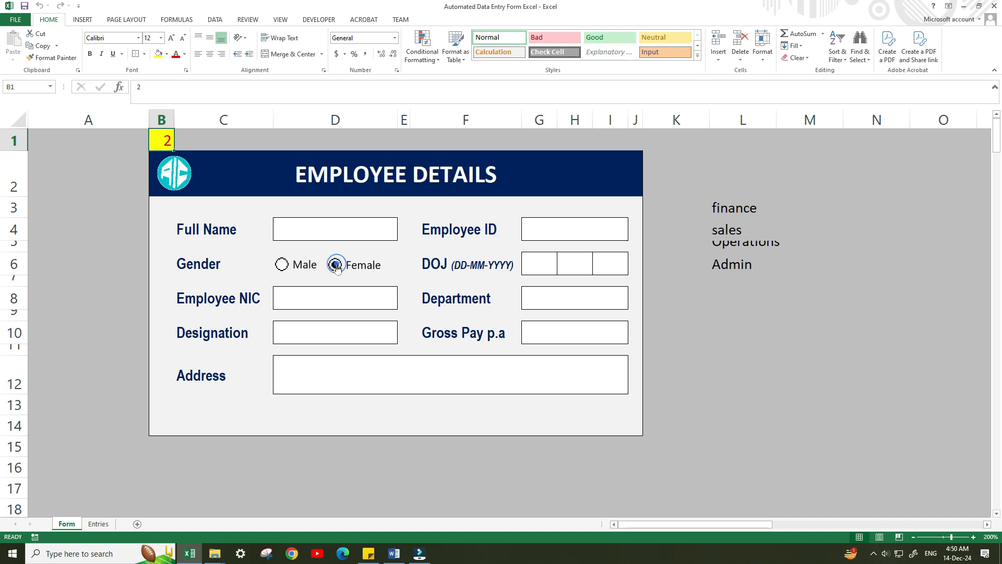
{"action": "left_click", "coordinate": [280, 266]}
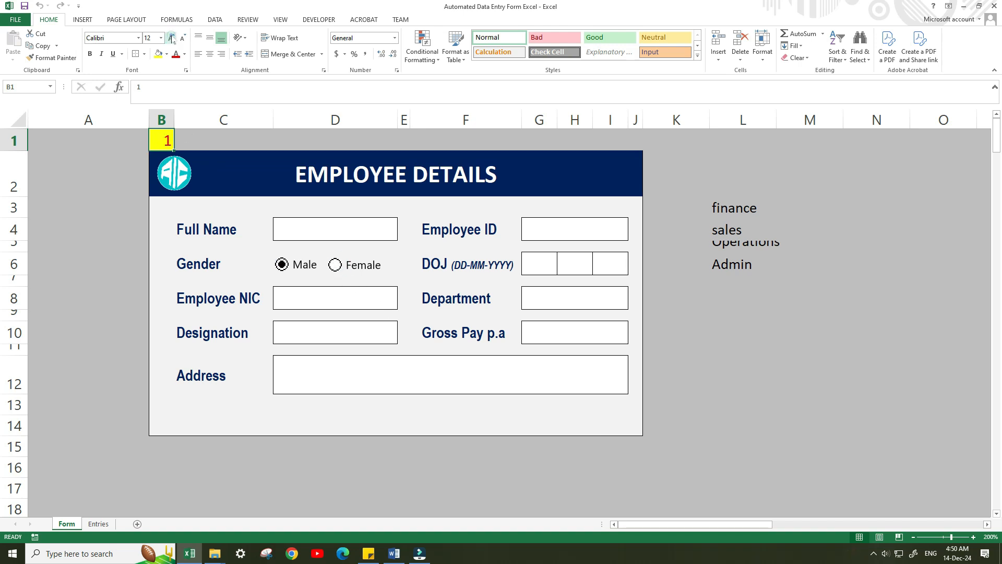
{"action": "left_click", "coordinate": [172, 38]}
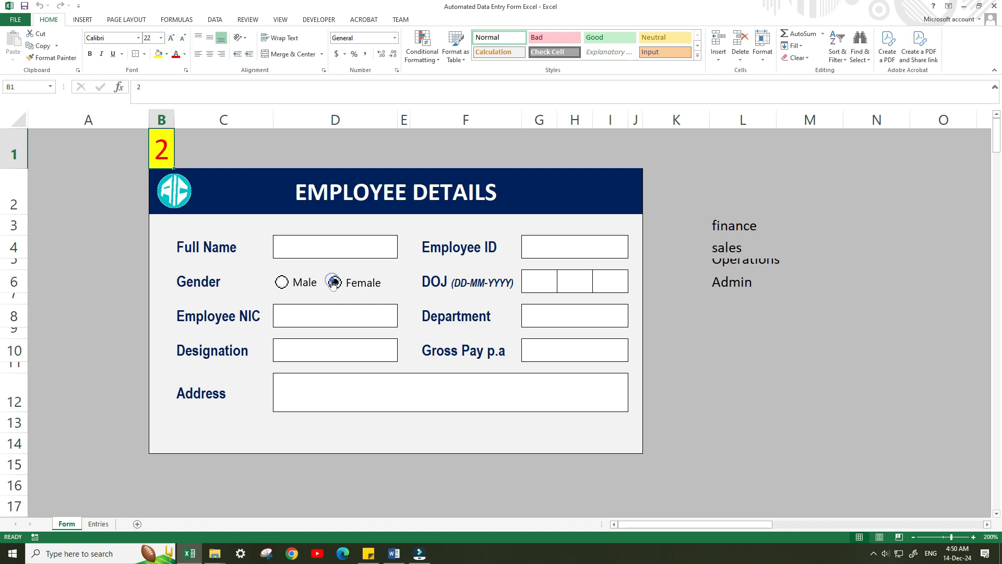
{"action": "left_click", "coordinate": [281, 282]}
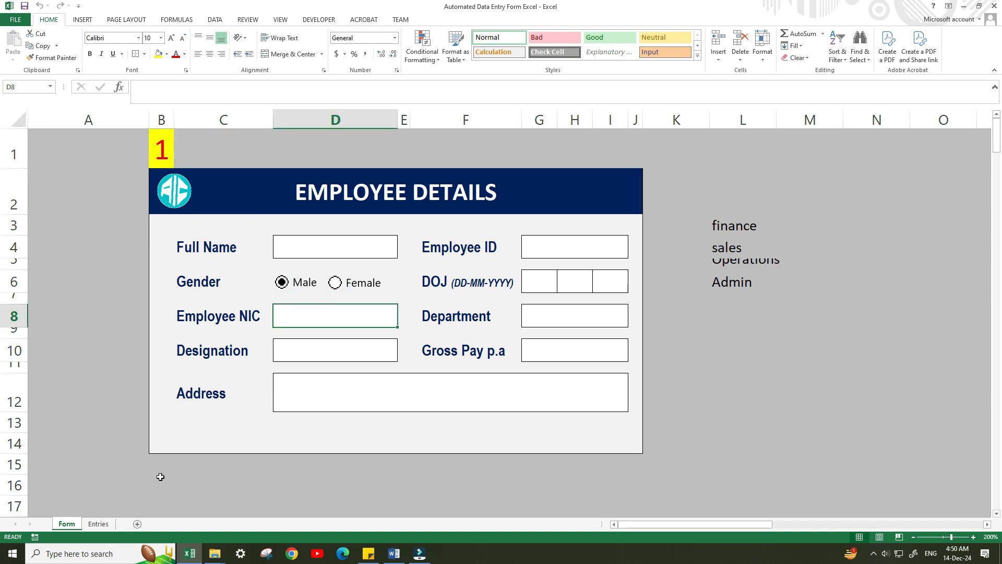
Switch to the browser showing a fresh ChatGPT chat.
{"action": "left_click", "coordinate": [98, 524]}
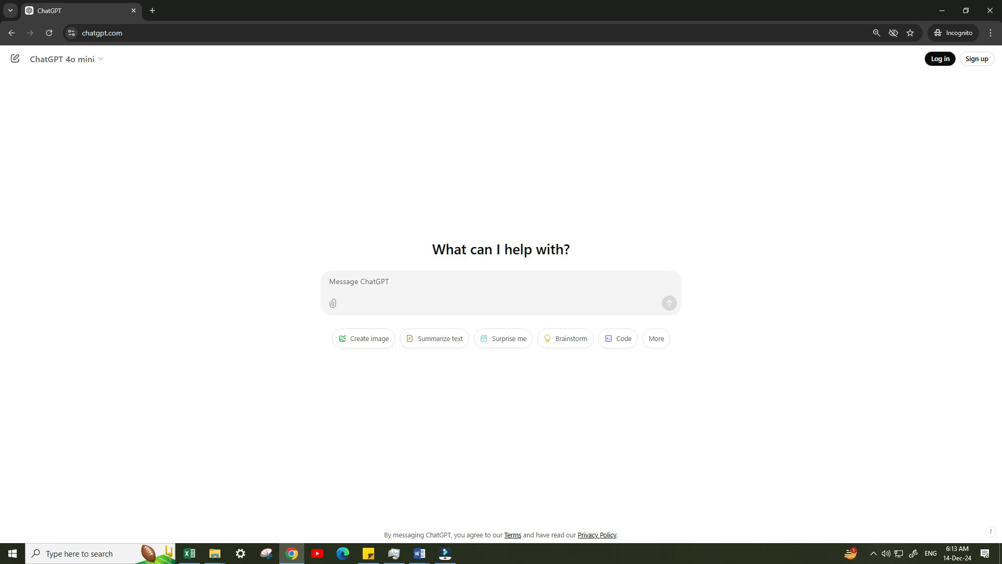
Paste the prepared Form/Entries prompt into the message box and send it to ChatGPT.
{"action": "right_click", "coordinate": [374, 282]}
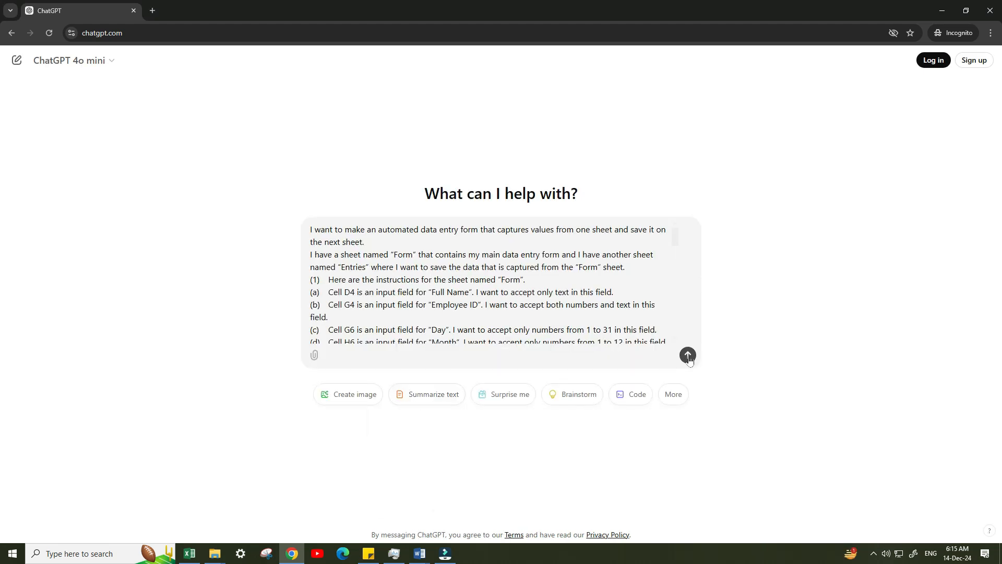
{"action": "left_click", "coordinate": [687, 355]}
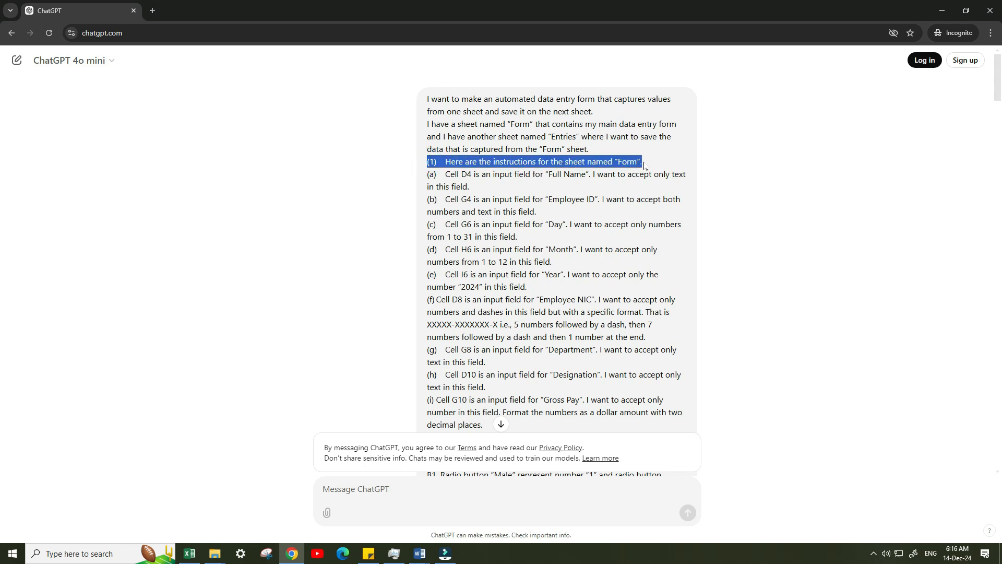
{"action": "left_click", "coordinate": [445, 174]}
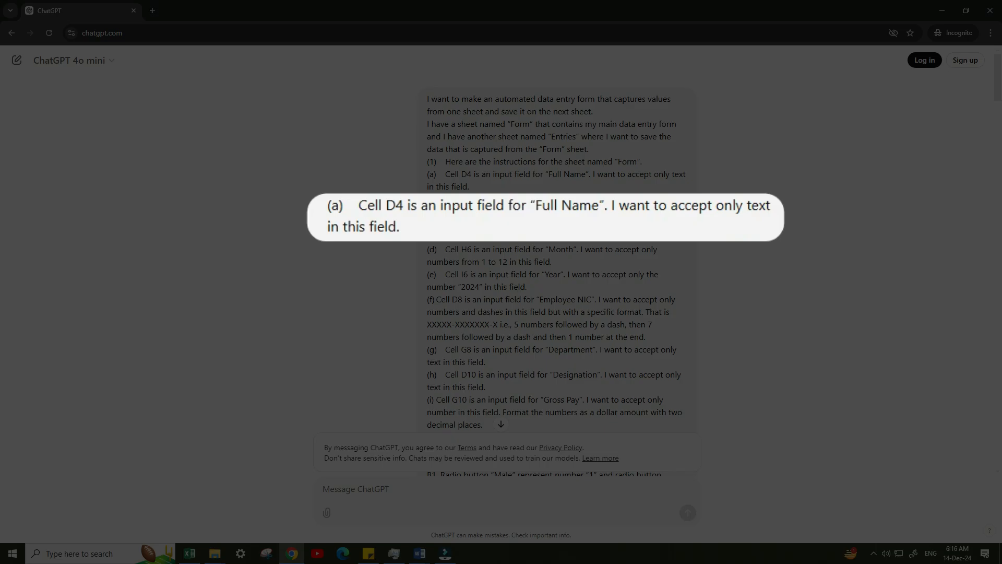
{"action": "scroll", "scroll_direction": "down", "scroll_amount": 3}
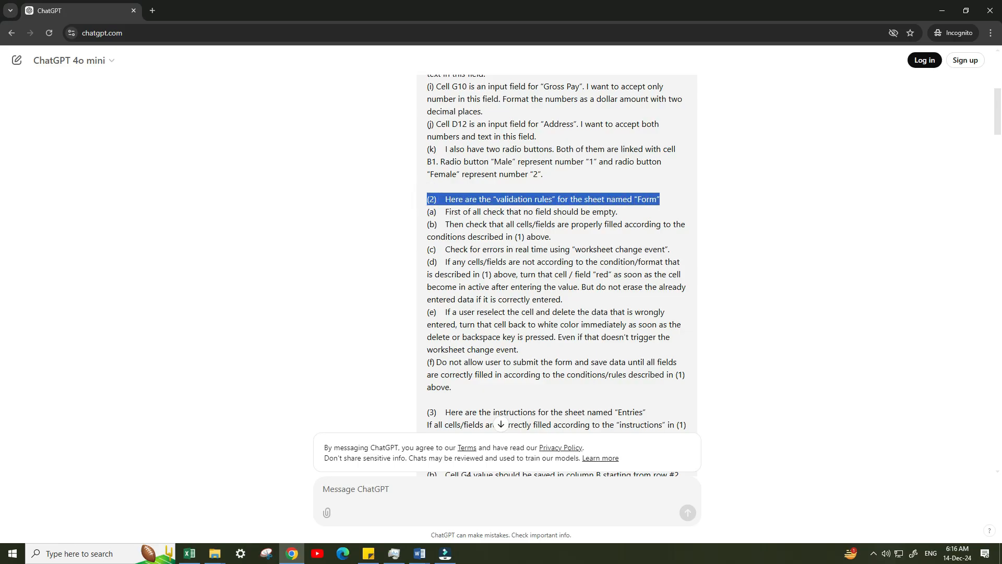
{"action": "scroll", "scroll_direction": "down", "scroll_amount": 3}
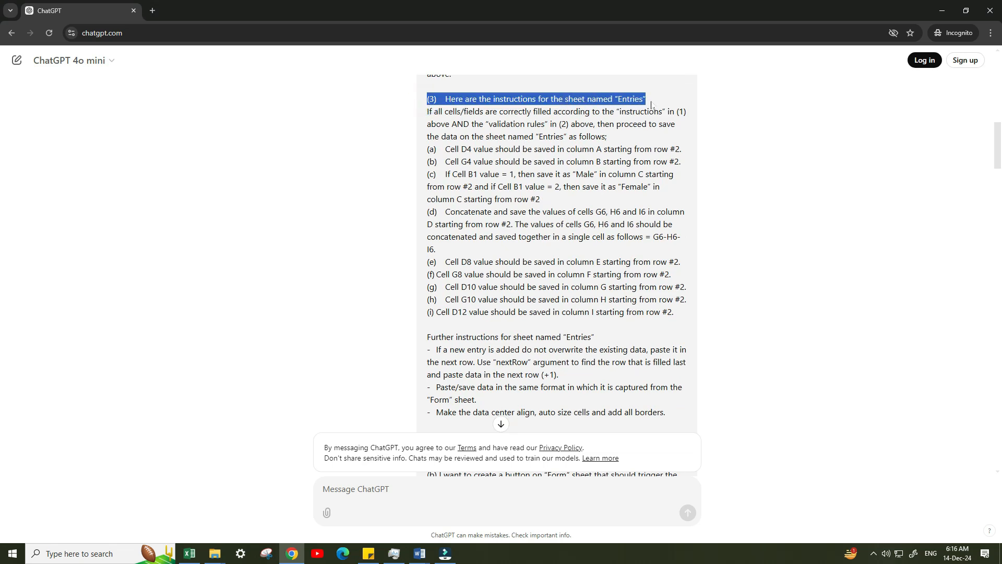
{"action": "scroll", "scroll_direction": "down", "scroll_amount": 3}
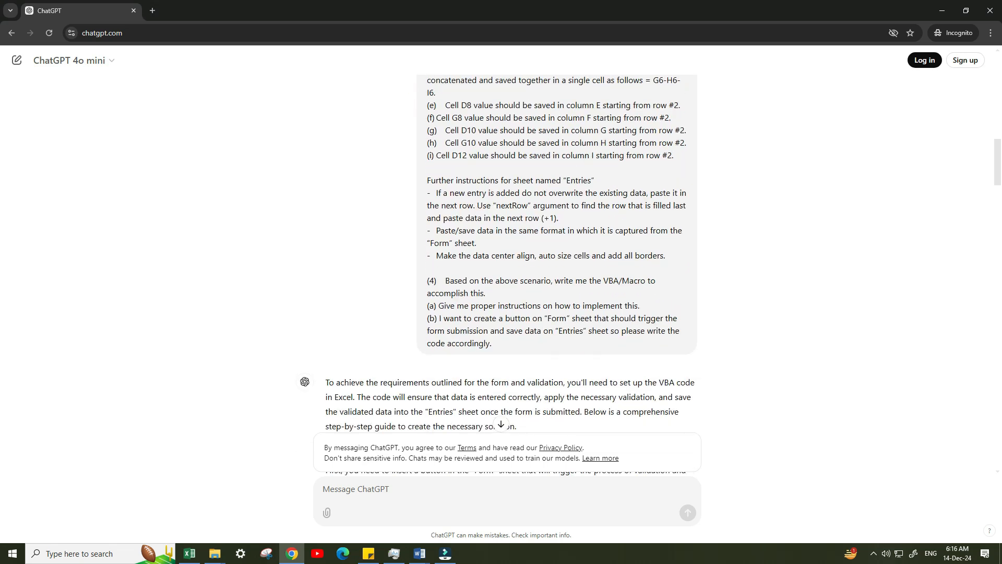
{"action": "left_click_drag", "start_coordinate": [427, 180], "coordinate": [476, 244]}
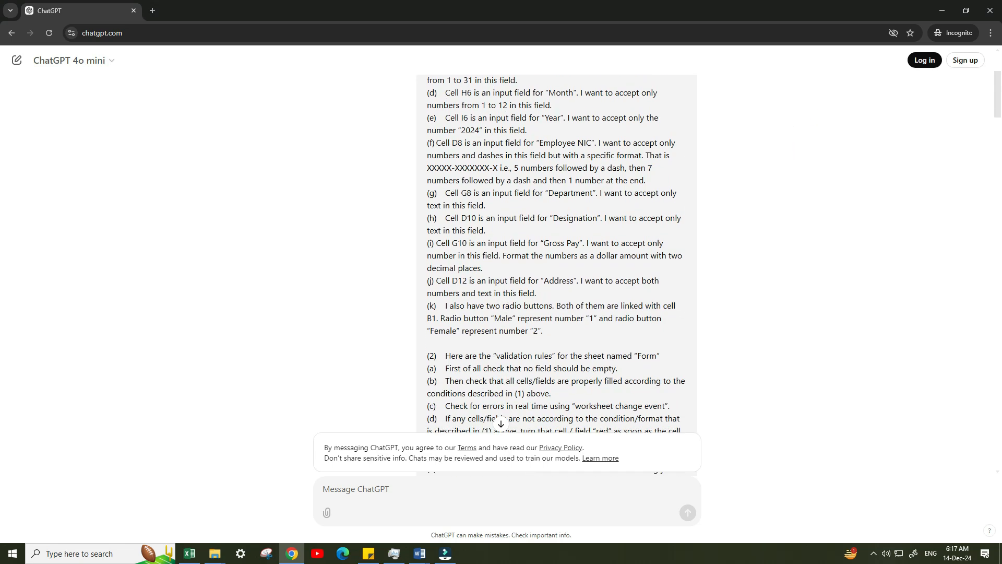
{"action": "scroll", "scroll_direction": "down", "scroll_amount": 3}
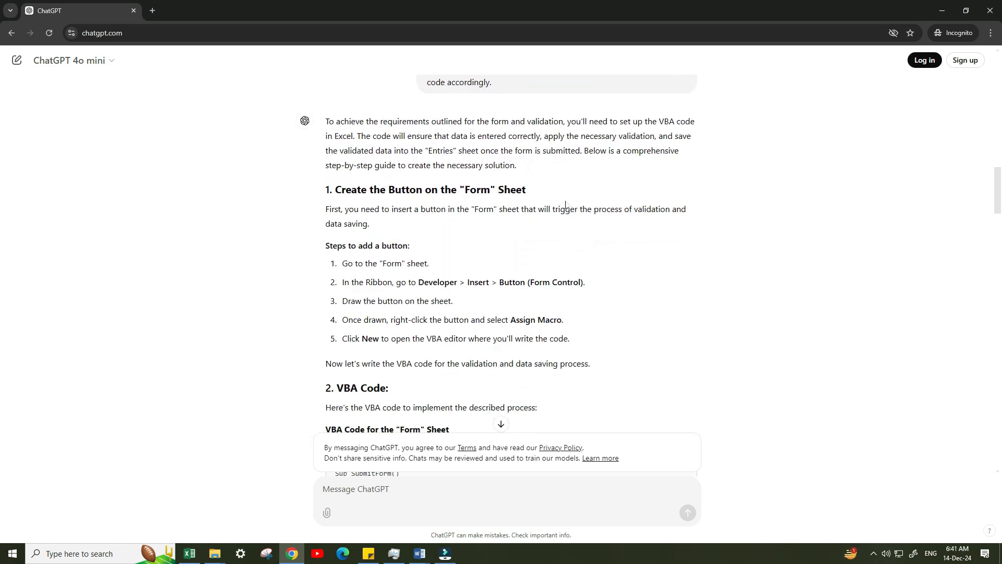
{"action": "scroll", "scroll_direction": "down", "scroll_amount": 3}
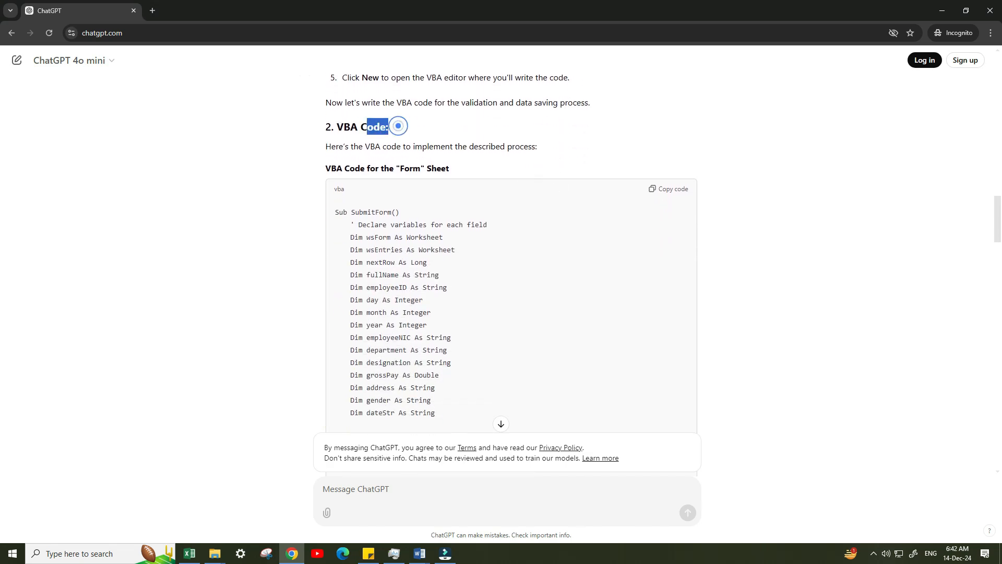
Copy the SubmitForm VBA code block from ChatGPT's answer.
{"action": "scroll", "scroll_direction": "down", "scroll_amount": 3}
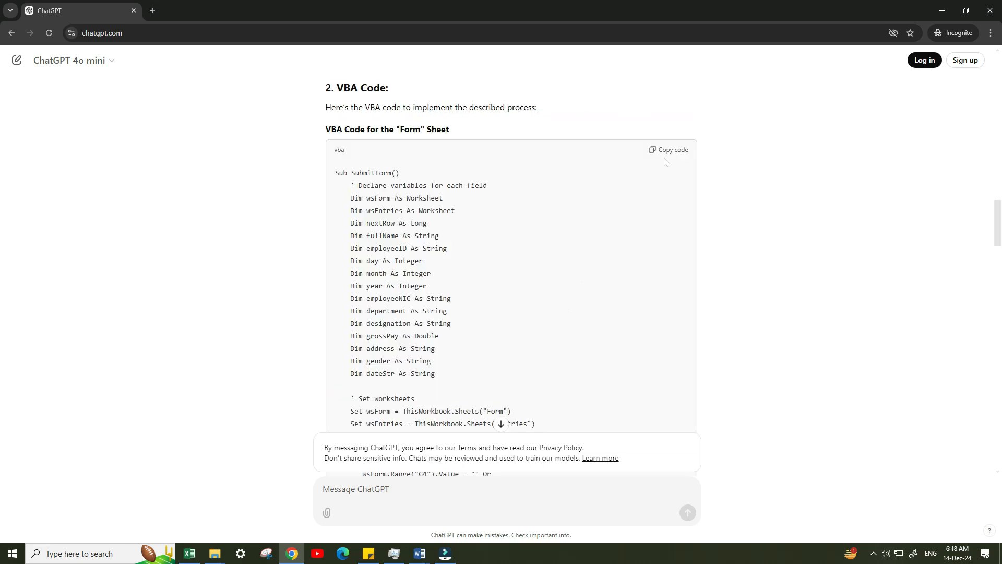
{"action": "left_click", "coordinate": [190, 553]}
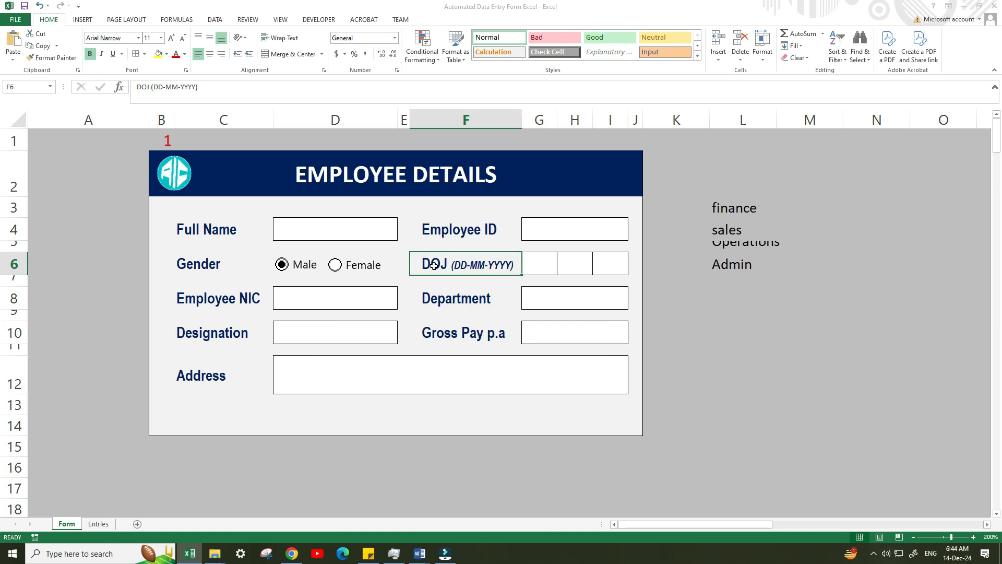
Paste the SubmitForm code into a new Module1 via Alt+F11 and Insert > Module.
{"action": "key", "text": "Alt+F11"}
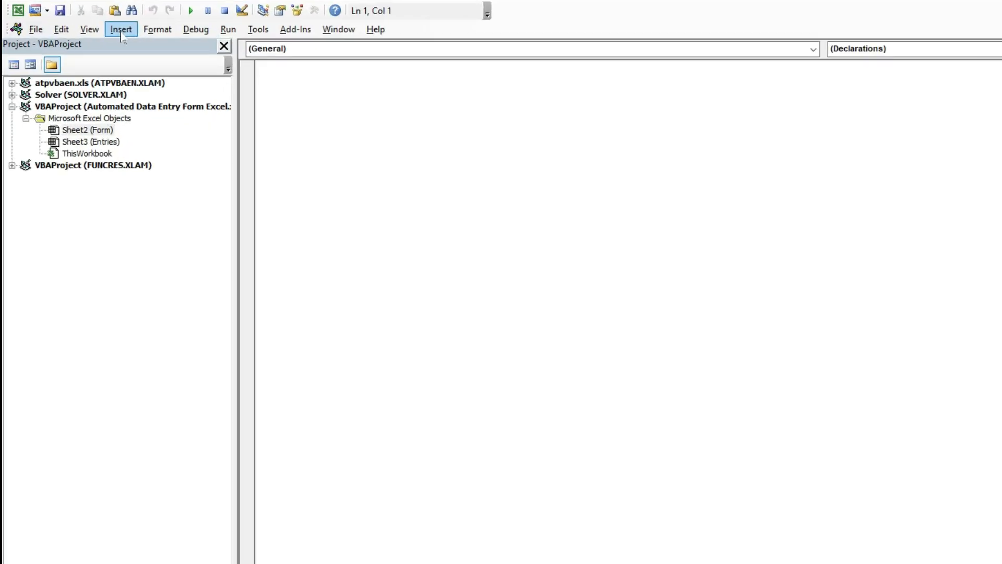
{"action": "left_click", "coordinate": [121, 29]}
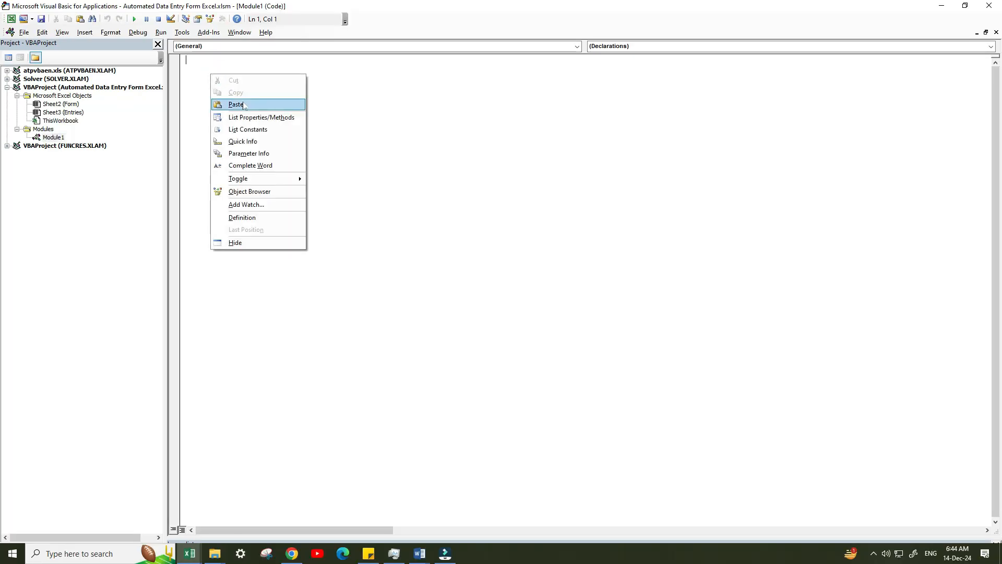
{"action": "left_click", "coordinate": [236, 105]}
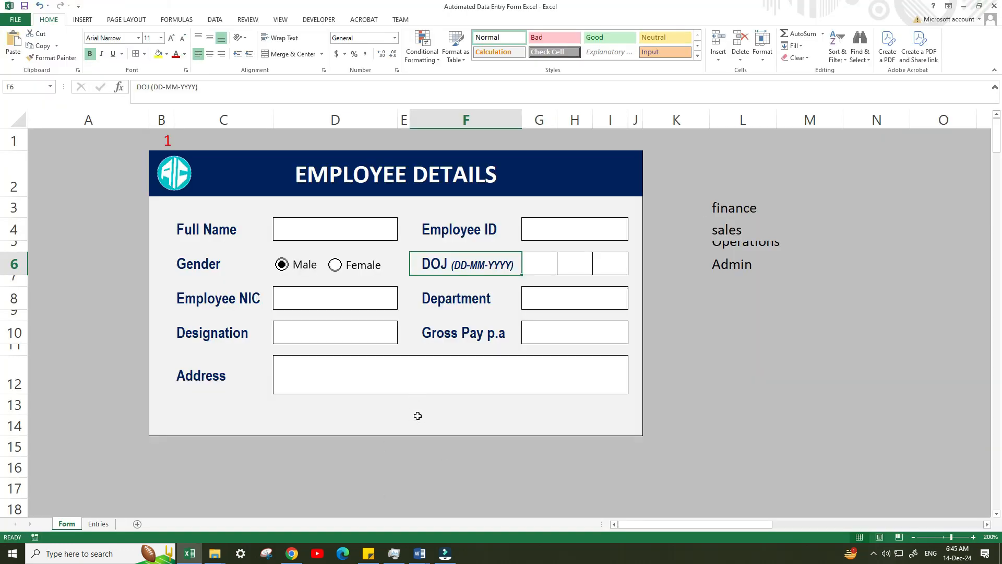
Draw a button below the Address field and label it 'Save and Submit', then start typing 'Ada'.
{"action": "left_click", "coordinate": [317, 19]}
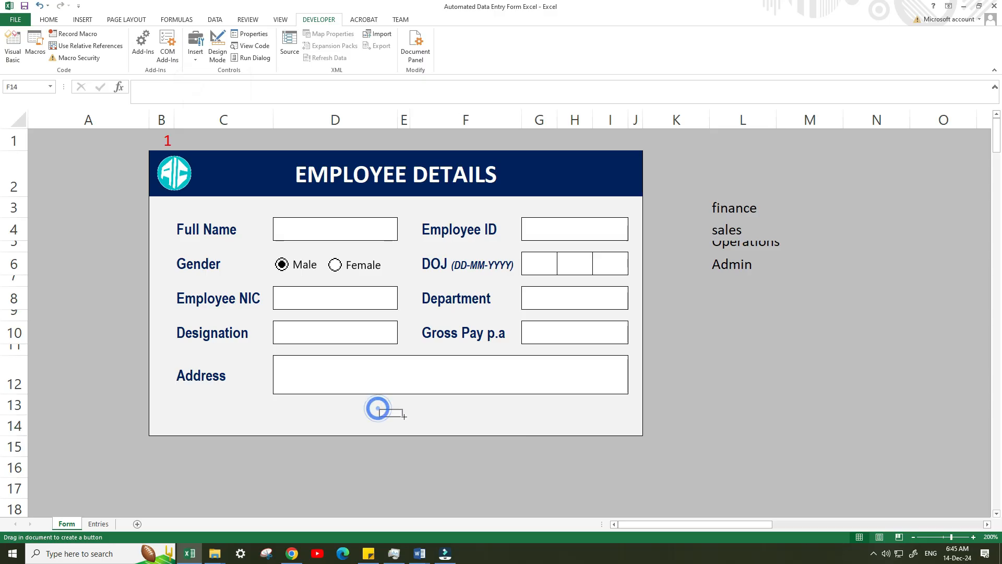
{"action": "left_click_drag", "start_coordinate": [377, 408], "coordinate": [403, 417]}
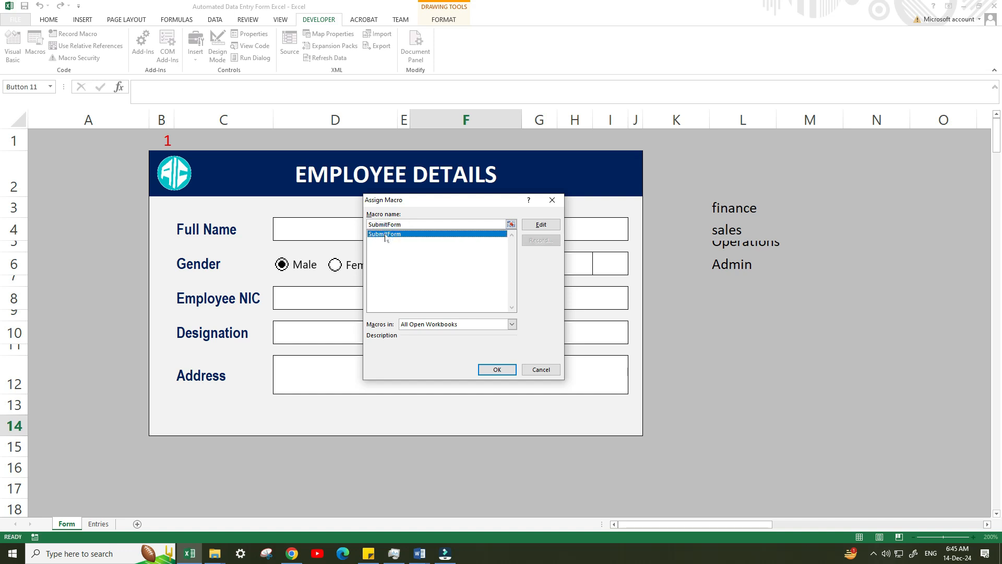
{"action": "left_click", "coordinate": [497, 369]}
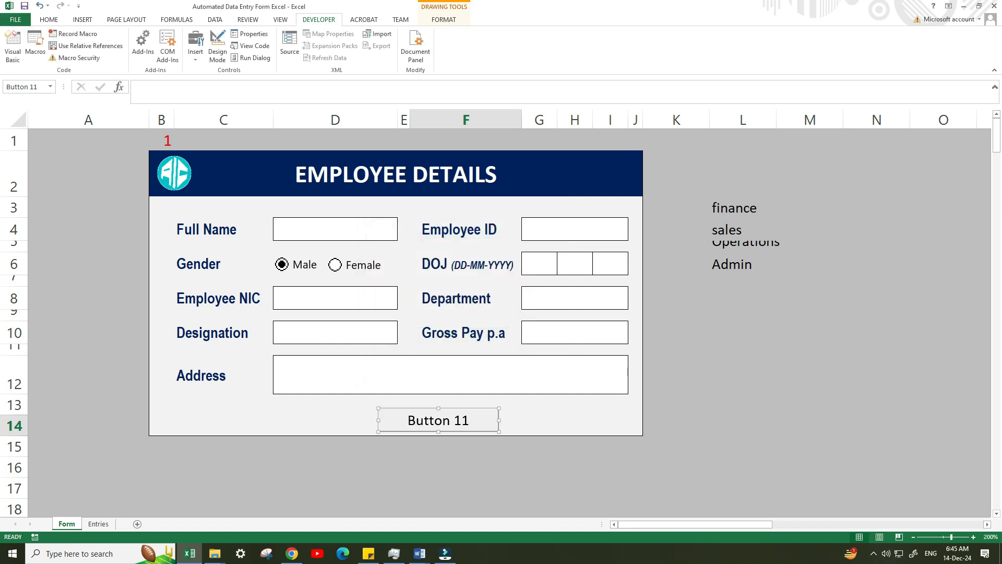
{"action": "double_click", "coordinate": [439, 420]}
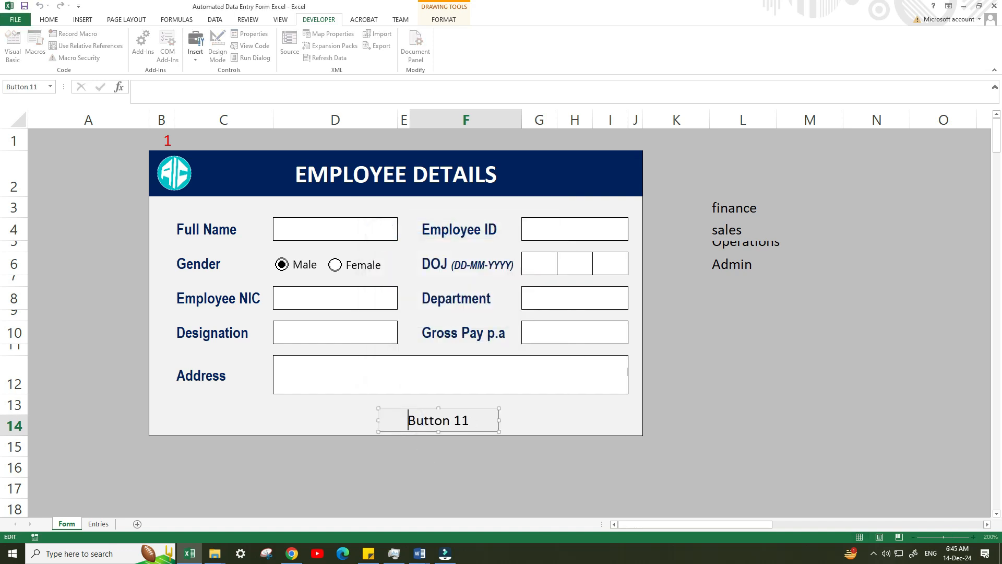
{"action": "type", "text": "Save and Submit"}
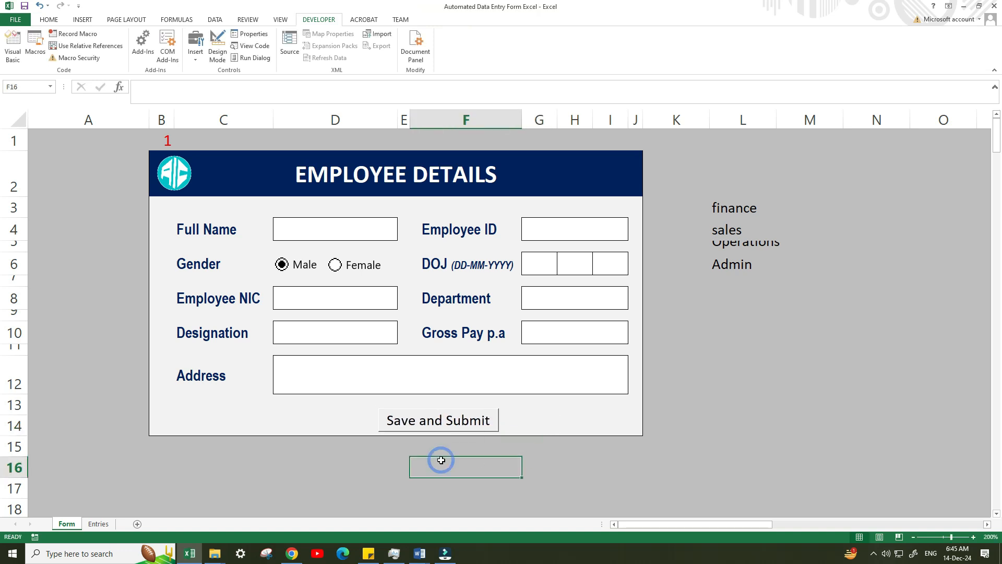
{"action": "type", "text": "Adam Smith"}
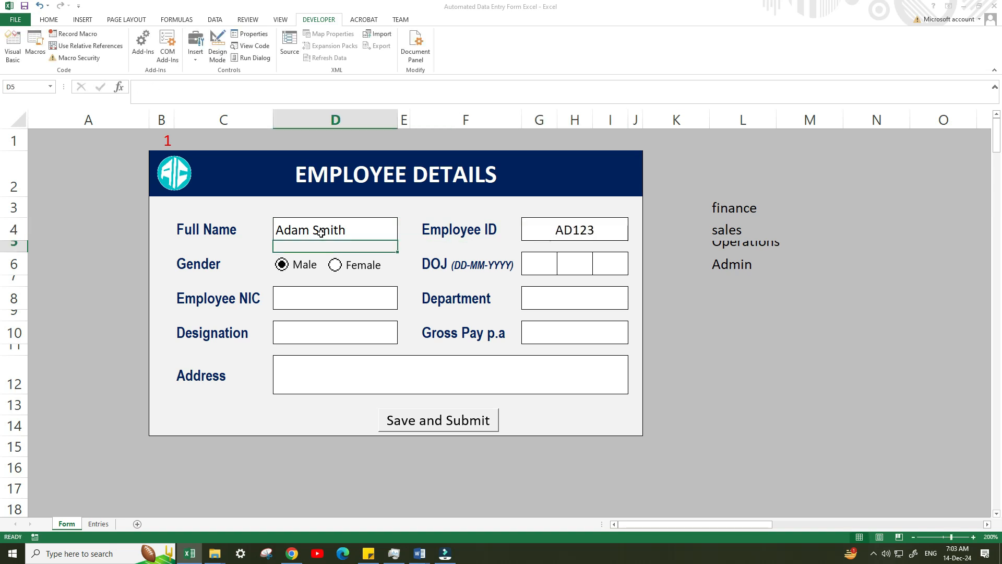
{"action": "type", "text": "12345-1234567-8"}
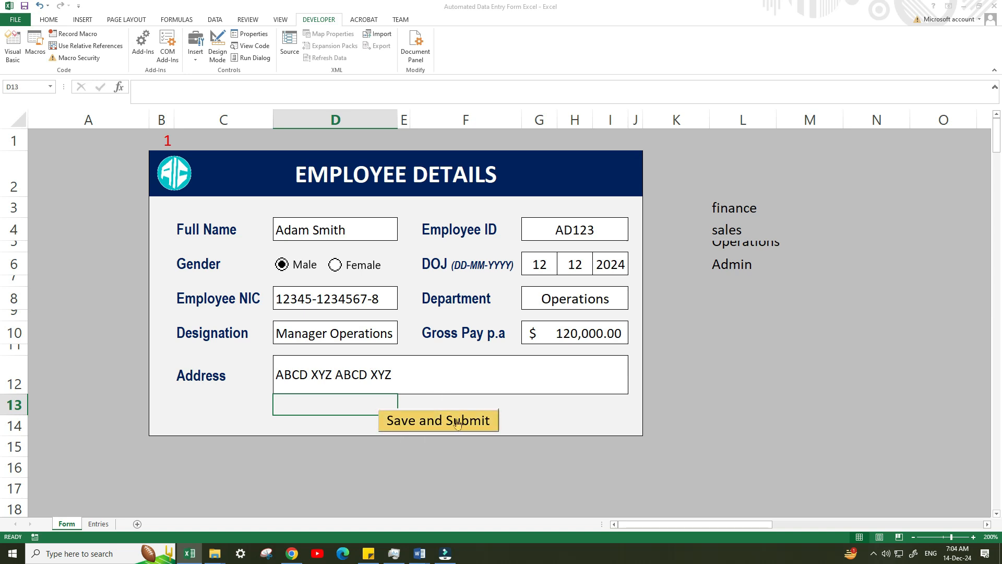
{"action": "left_click", "coordinate": [438, 420]}
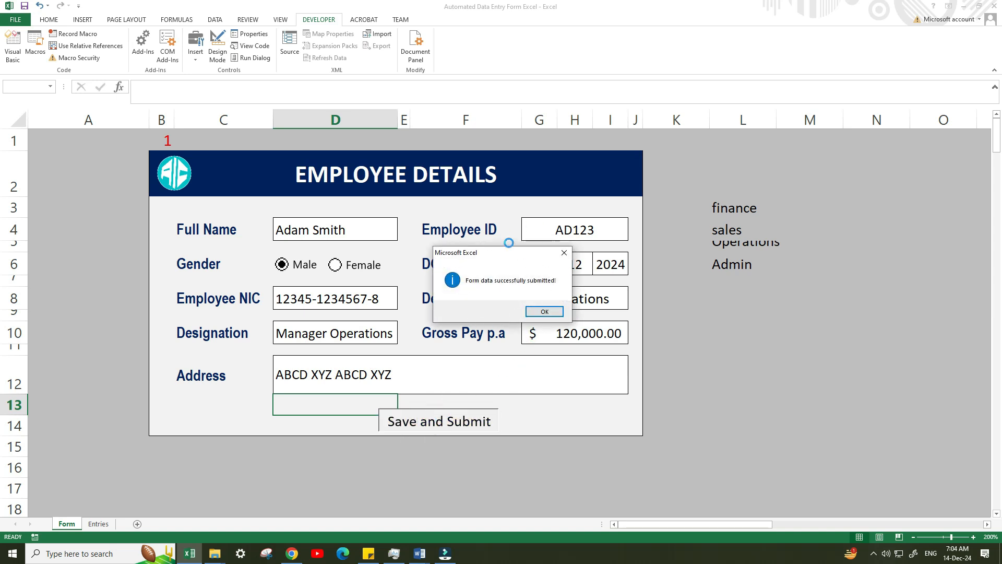
{"action": "left_click", "coordinate": [545, 312]}
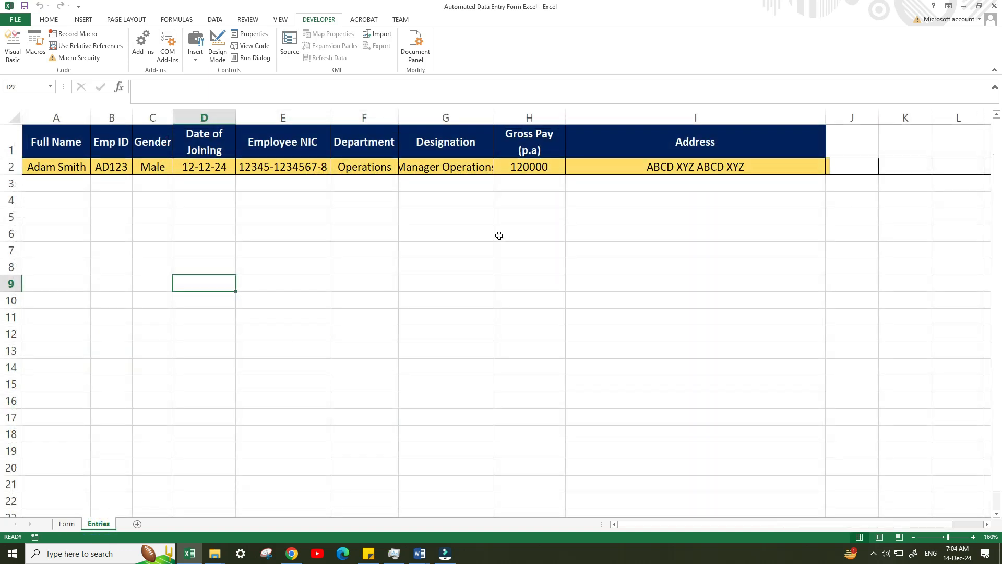
Select Adam Smith's saved record in row 2 of the Entries sheet to confirm it.
{"action": "left_click_drag", "start_coordinate": [56, 167], "coordinate": [203, 167]}
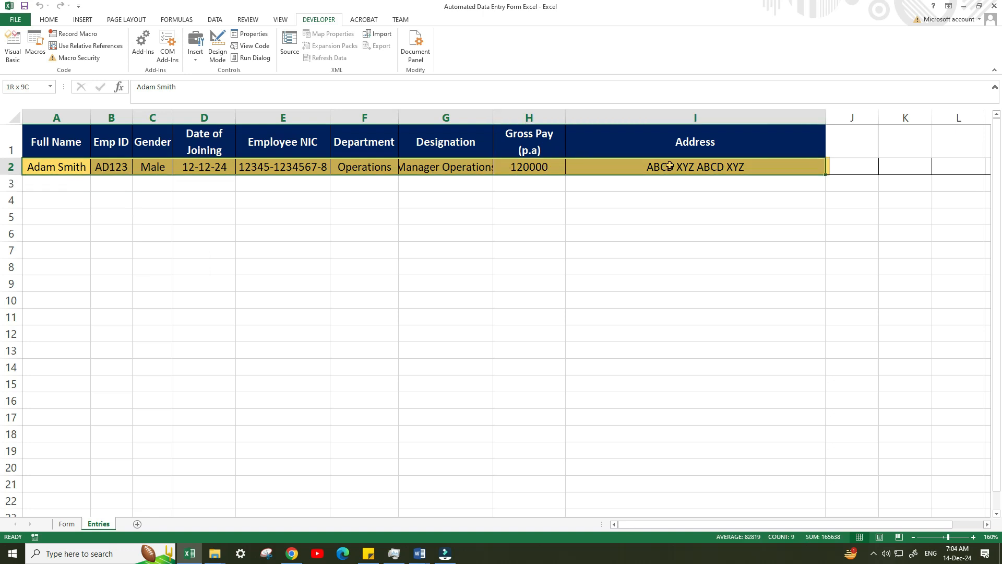
{"action": "left_click", "coordinate": [674, 166]}
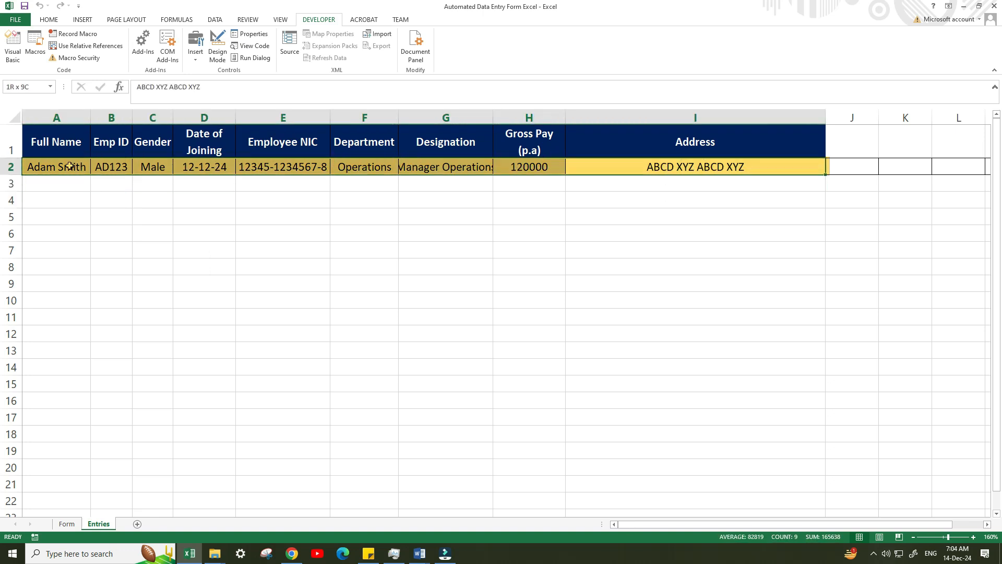
{"action": "left_click", "coordinate": [695, 166]}
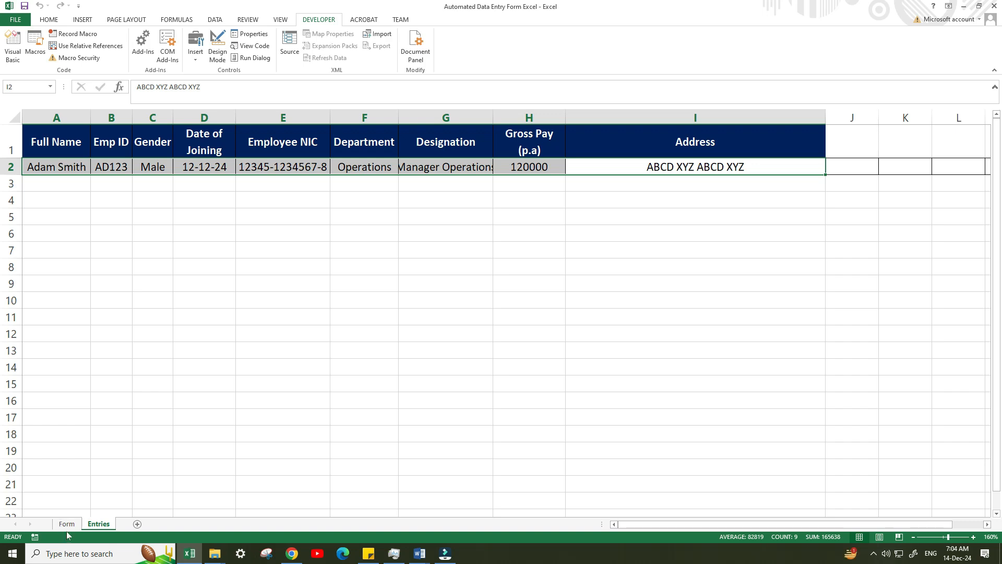
Submit a numeric full name and day 32, dismissing the invalid name and 'Invalid Day' warnings.
{"action": "left_click", "coordinate": [67, 524]}
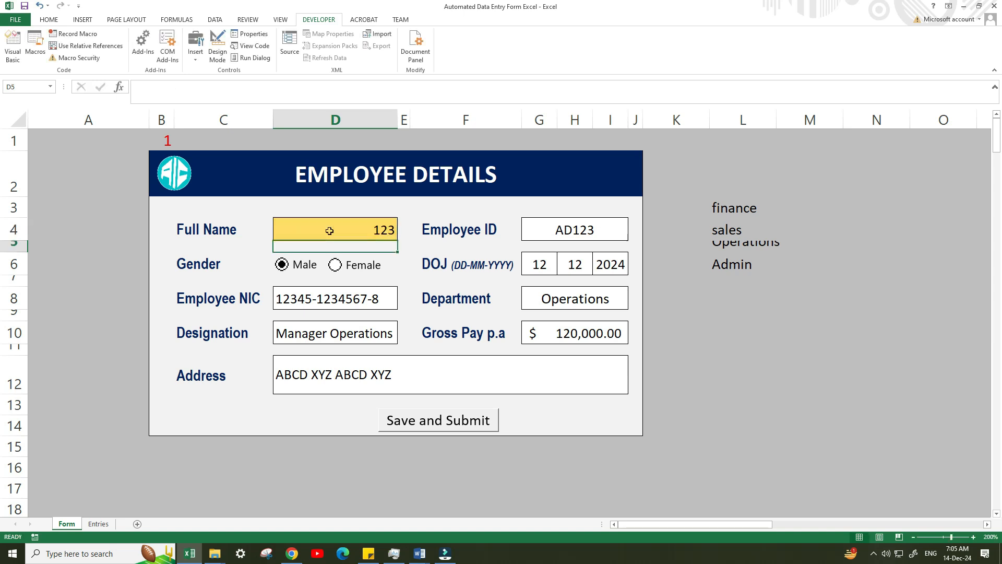
{"action": "left_click", "coordinate": [430, 419]}
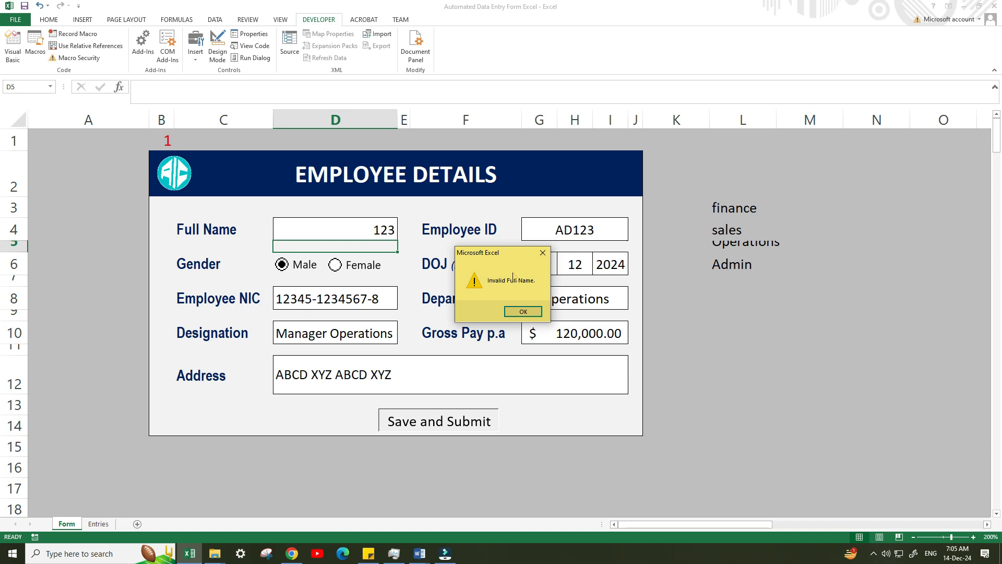
{"action": "left_click", "coordinate": [523, 311]}
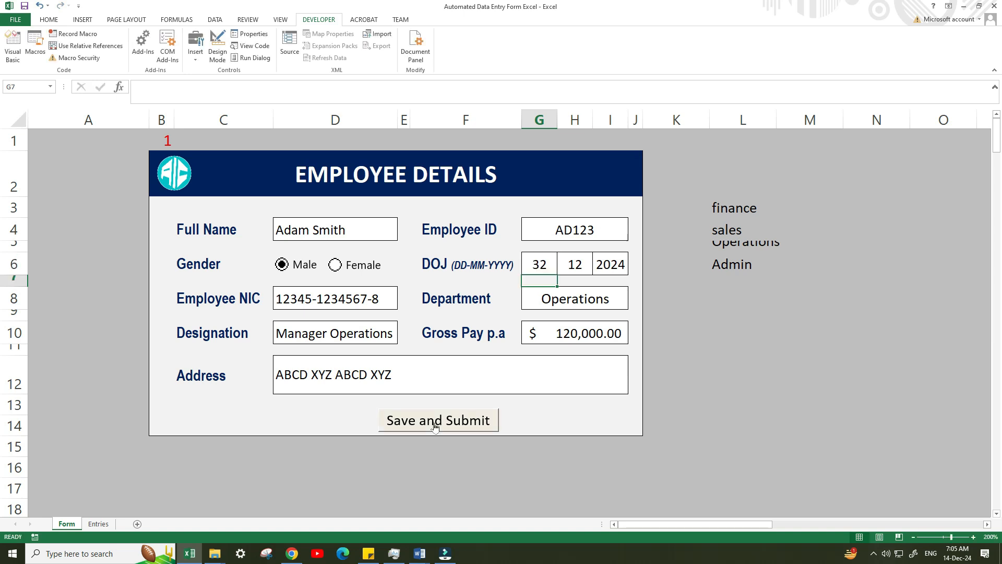
{"action": "left_click", "coordinate": [438, 419]}
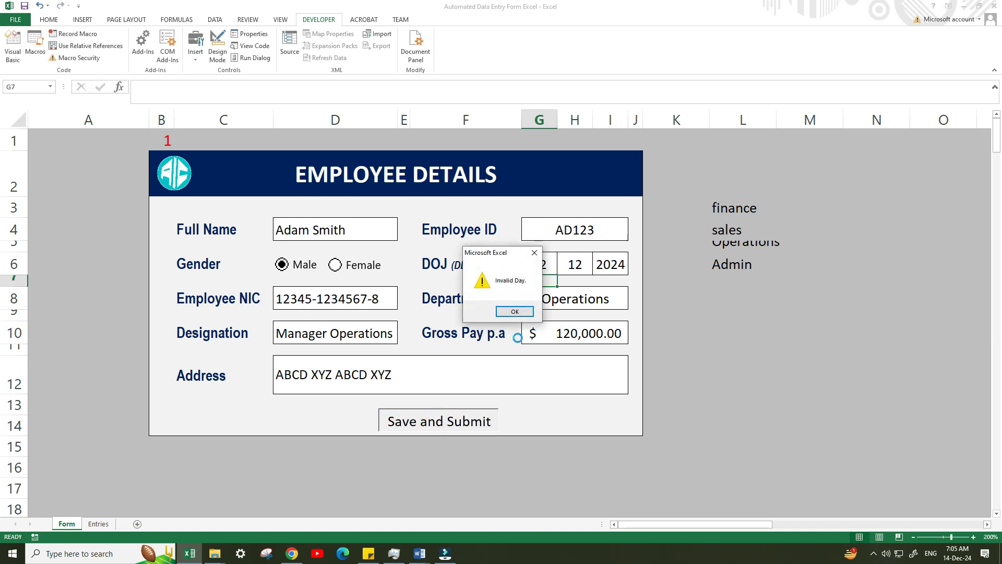
{"action": "left_click", "coordinate": [515, 311]}
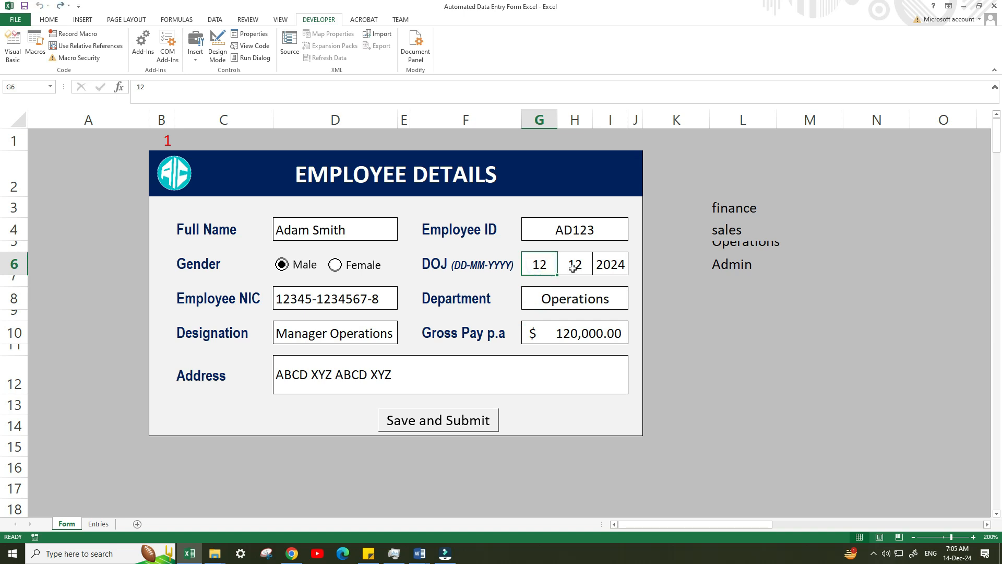
Submit month 13 and a shortened NIC, dismissing the 'Invalid Month' and 'Invalid NIC format' warnings.
{"action": "left_click", "coordinate": [574, 263]}
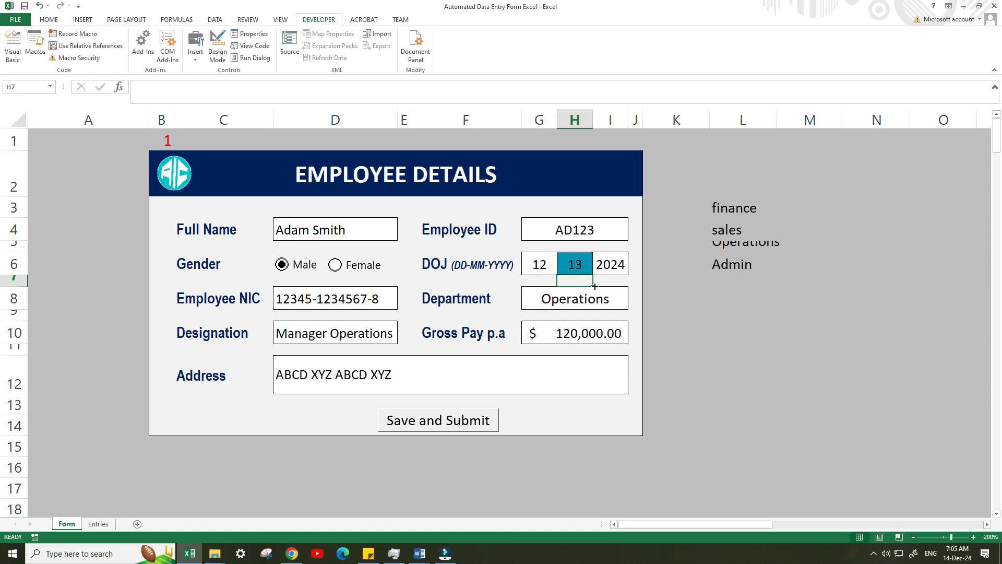
{"action": "left_click", "coordinate": [438, 420]}
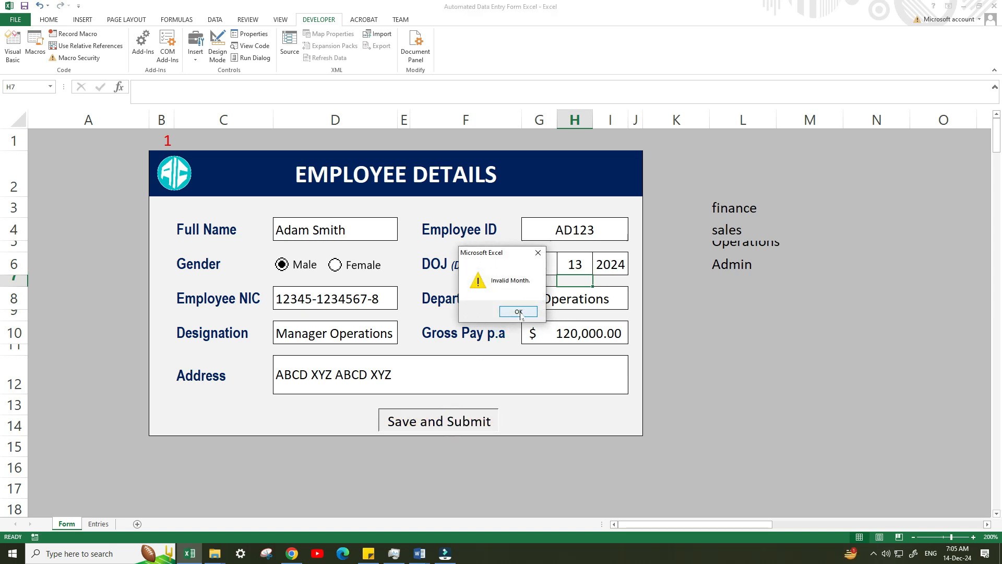
{"action": "left_click", "coordinate": [518, 311]}
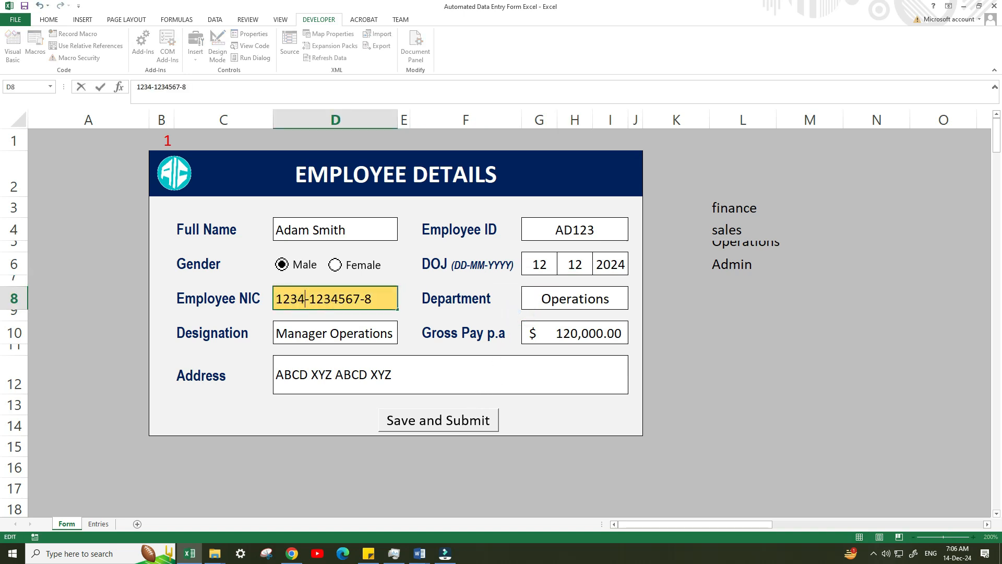
{"action": "left_click", "coordinate": [438, 420]}
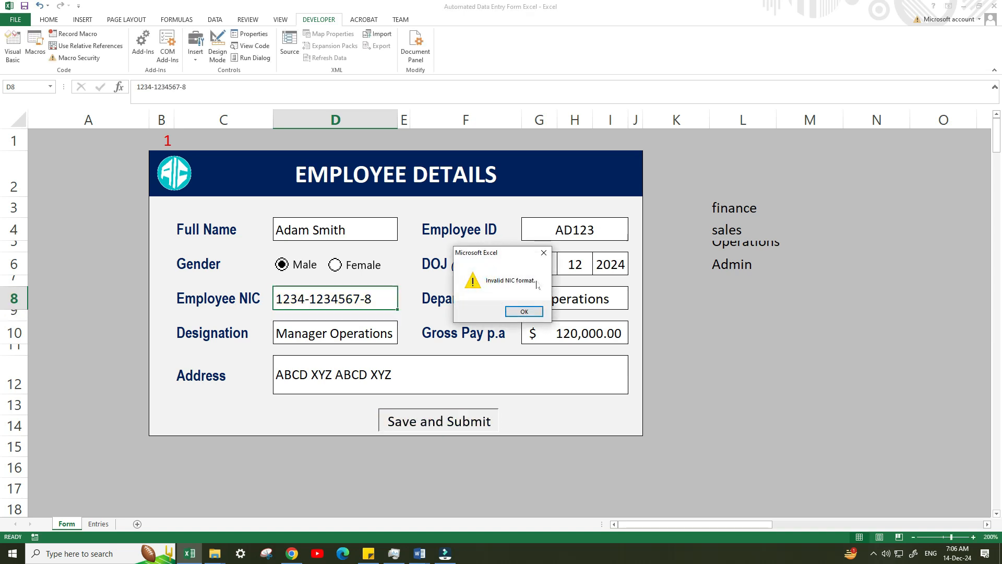
{"action": "left_click", "coordinate": [524, 311]}
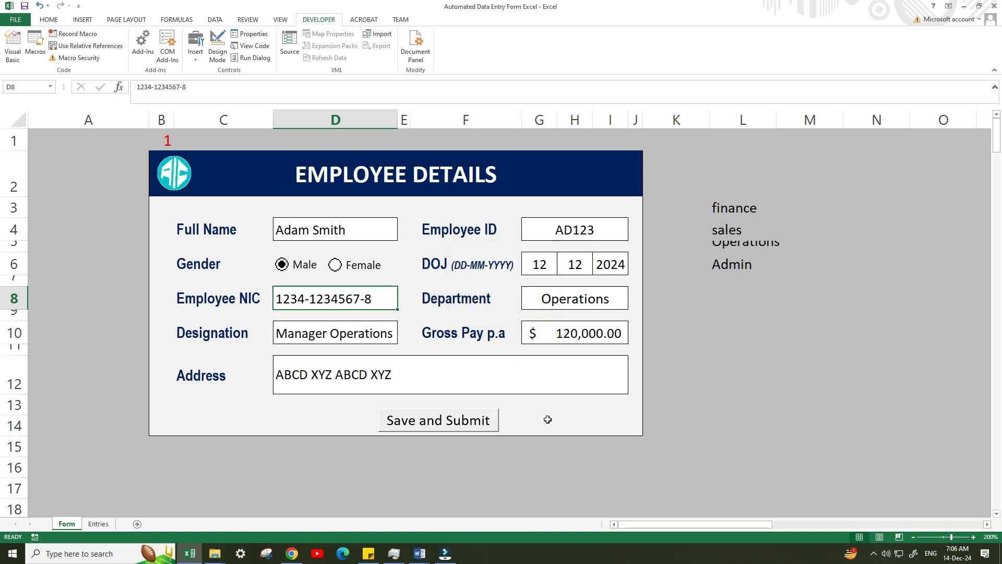
Enter 123 as Full Name to see it flagged red, type abc, then check Cristina's row on the Entries sheet.
{"action": "left_click", "coordinate": [538, 425]}
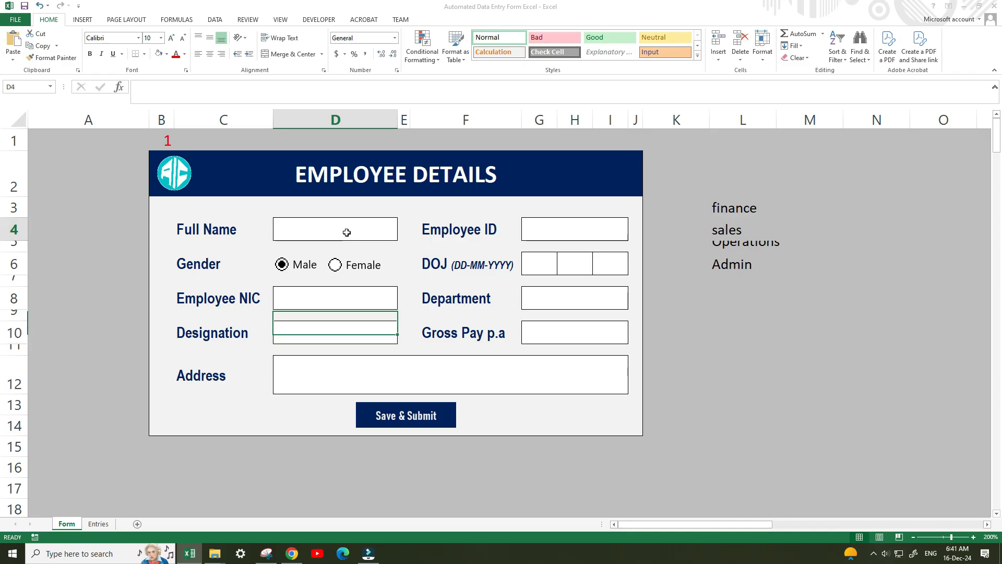
{"action": "type", "text": "123"}
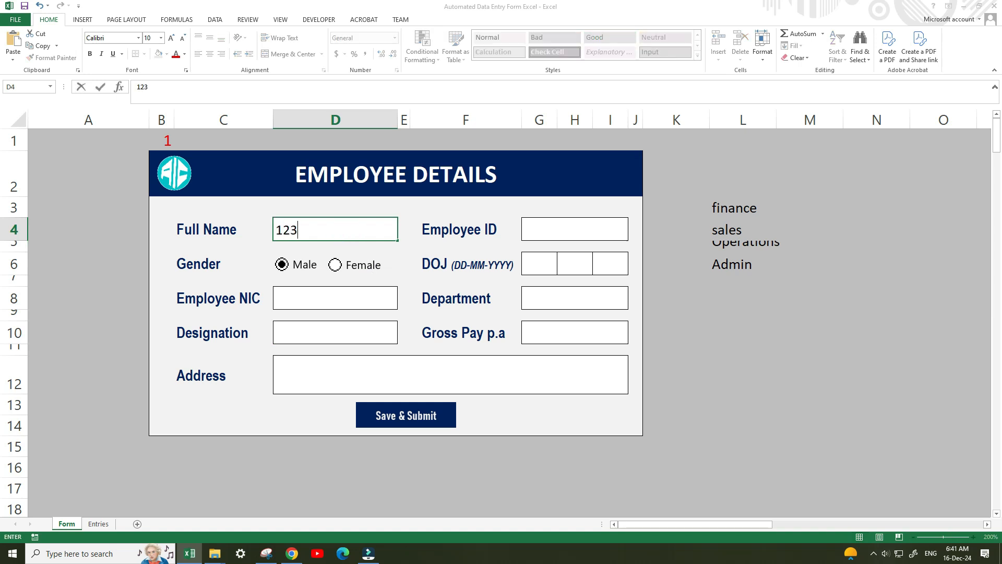
{"action": "left_click", "coordinate": [551, 338]}
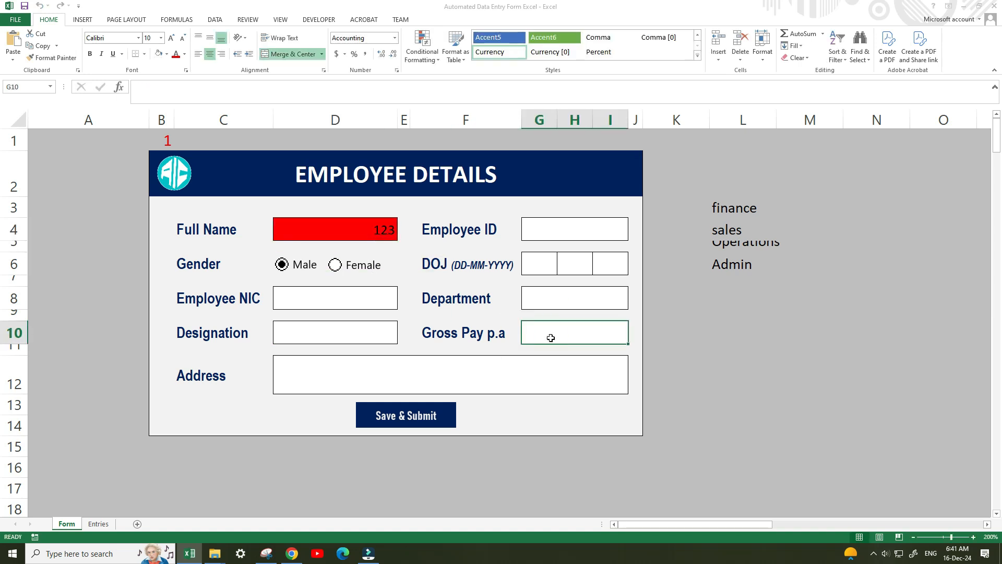
{"action": "type", "text": "abc"}
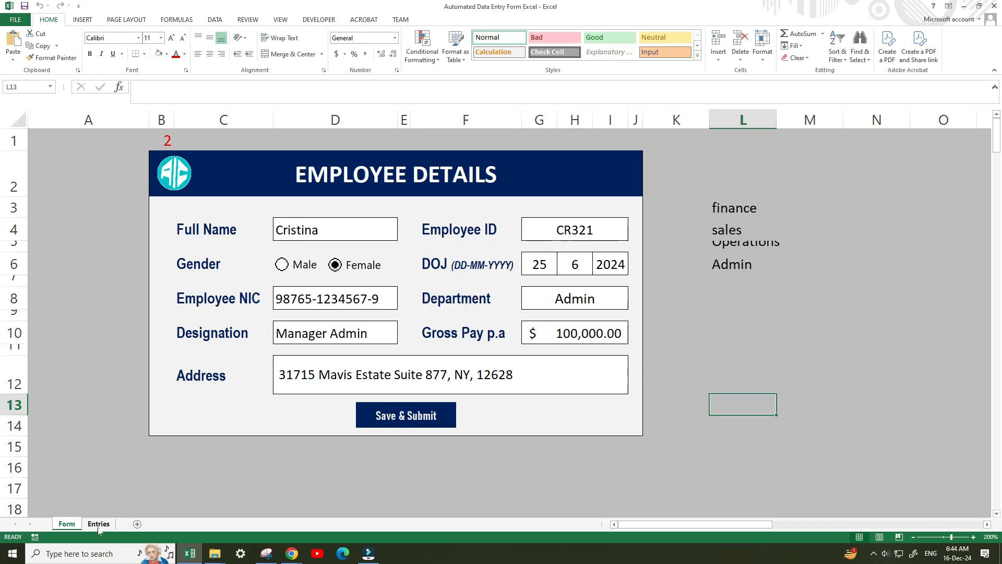
{"action": "left_click", "coordinate": [98, 524]}
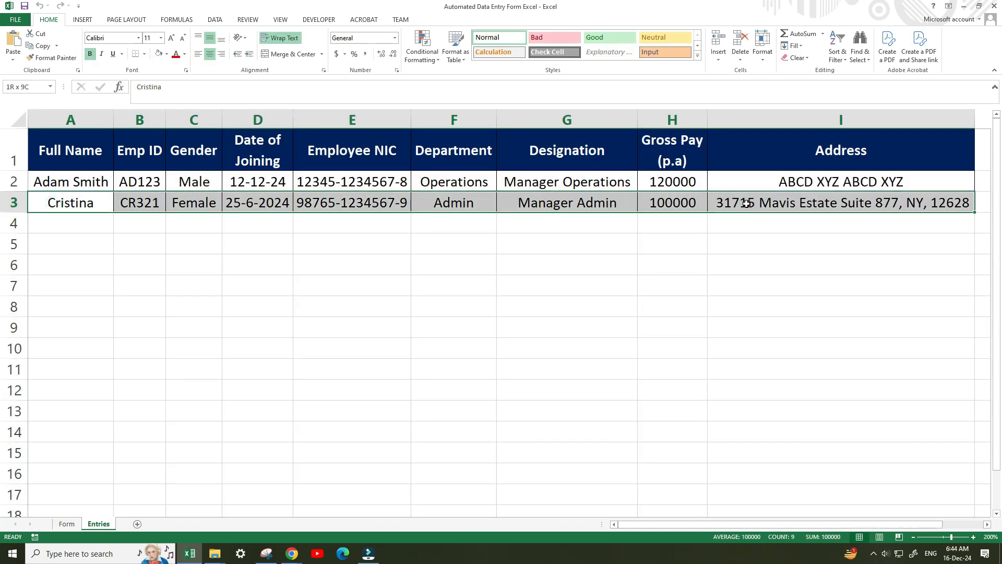